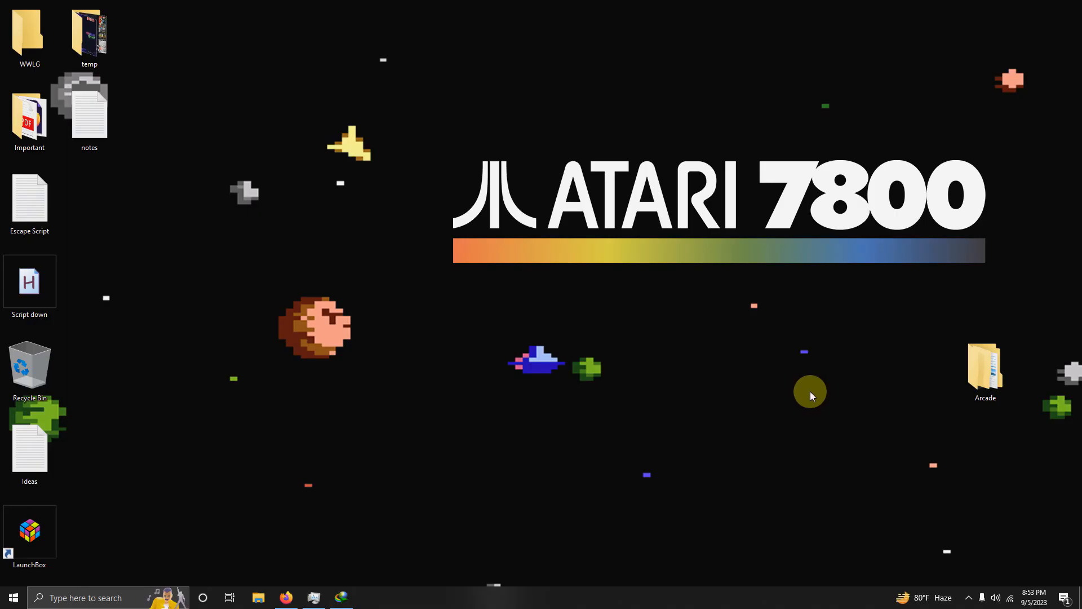
Open the desktop Arcade folder to reveal its Emulators, Launchbox and Roms folders.
left_click(985, 369)
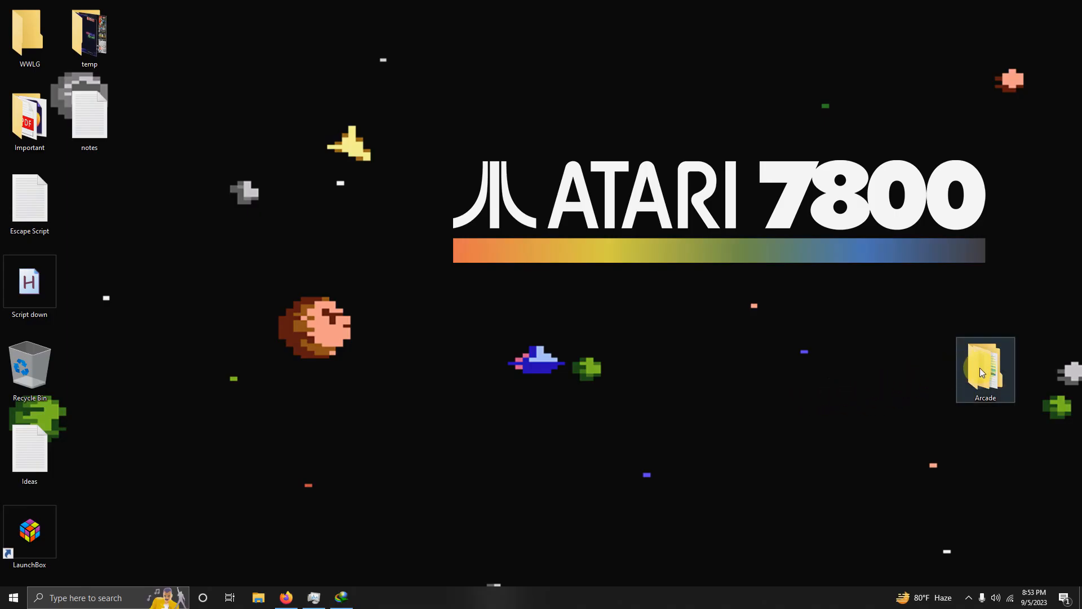
double_click(985, 369)
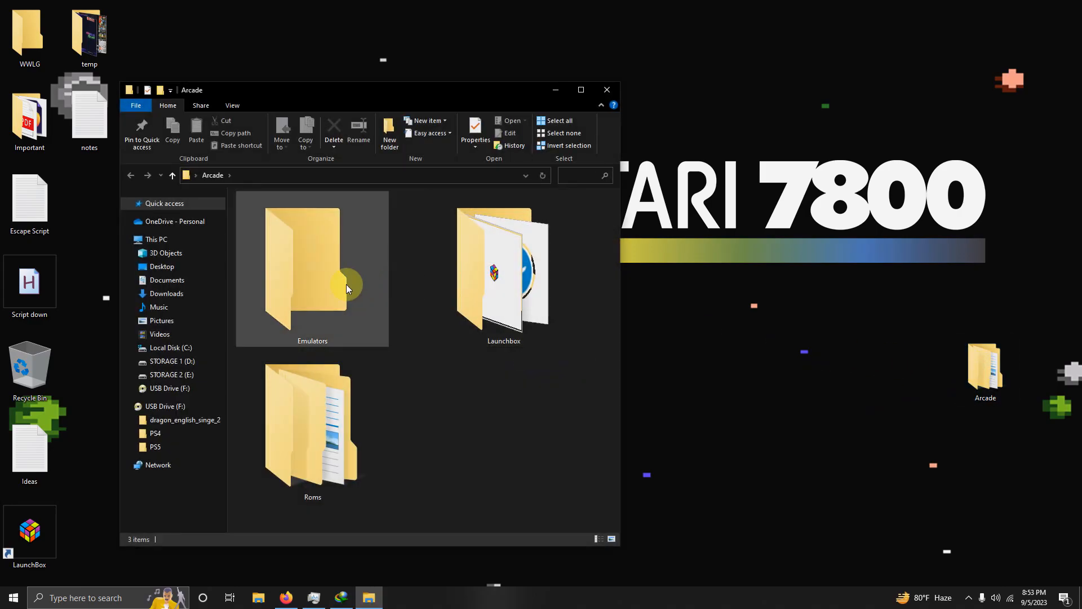
mouse_move(498, 363)
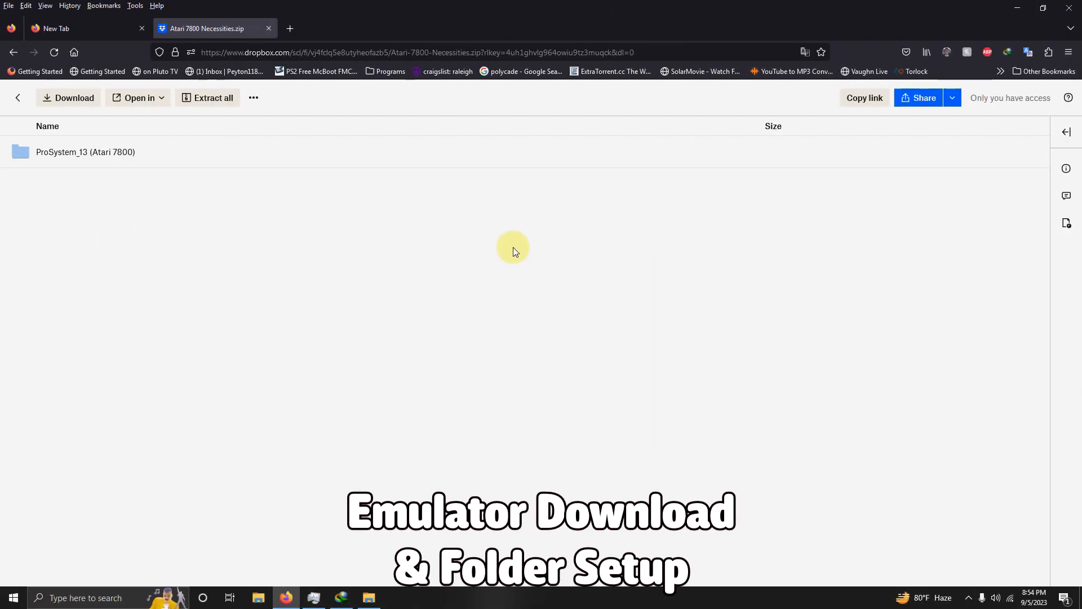
mouse_move(192, 214)
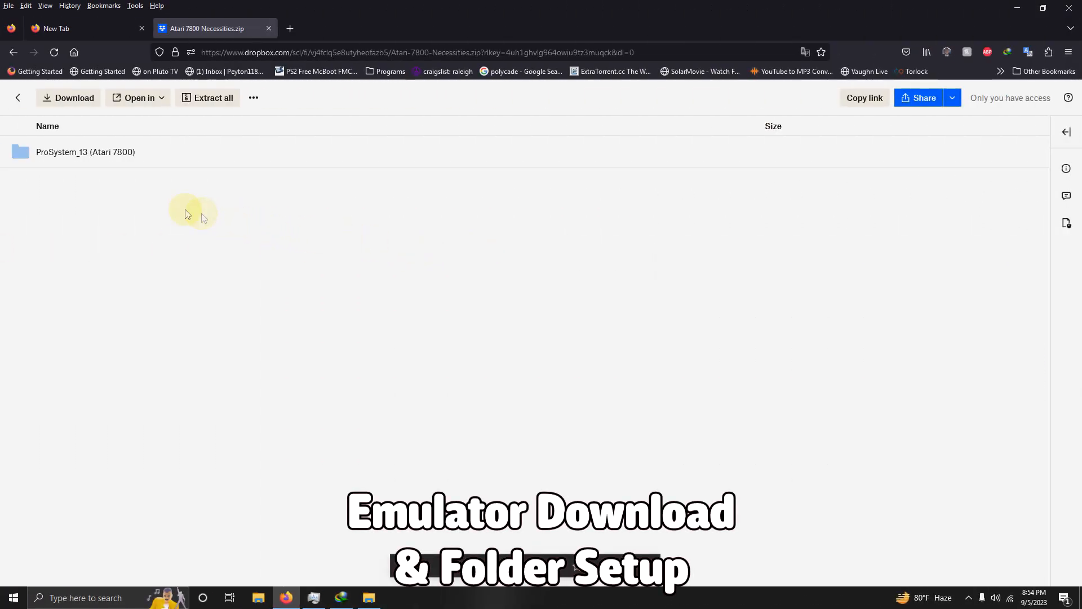
Download the Atari 7800 Necessities zip from the Dropbox shared link.
left_click(73, 98)
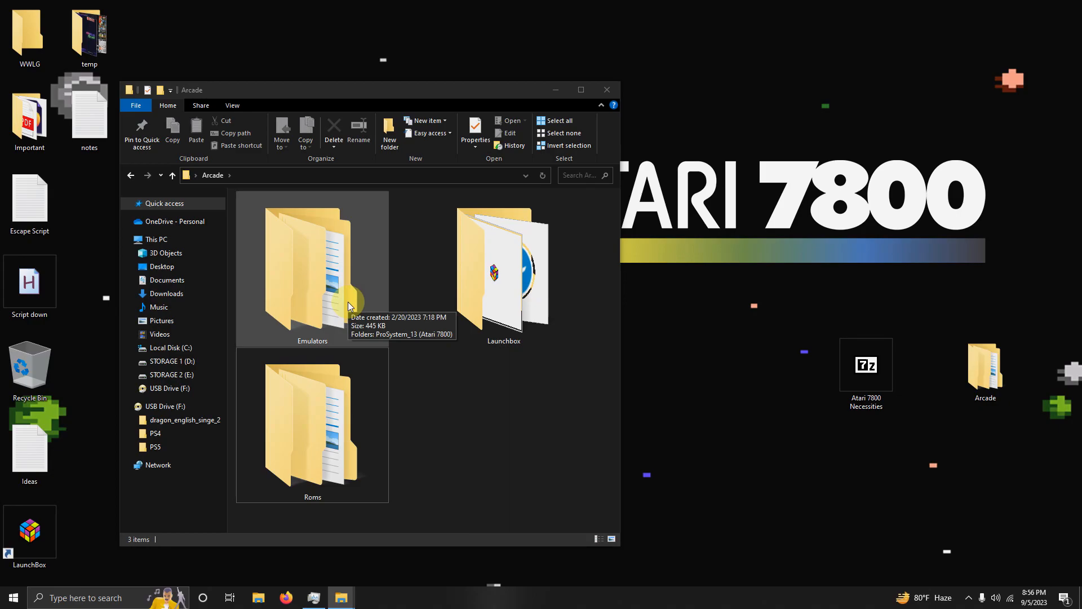
Open Emulators, then the ProSystem_13 (Atari 7800) folder inside it.
double_click(311, 269)
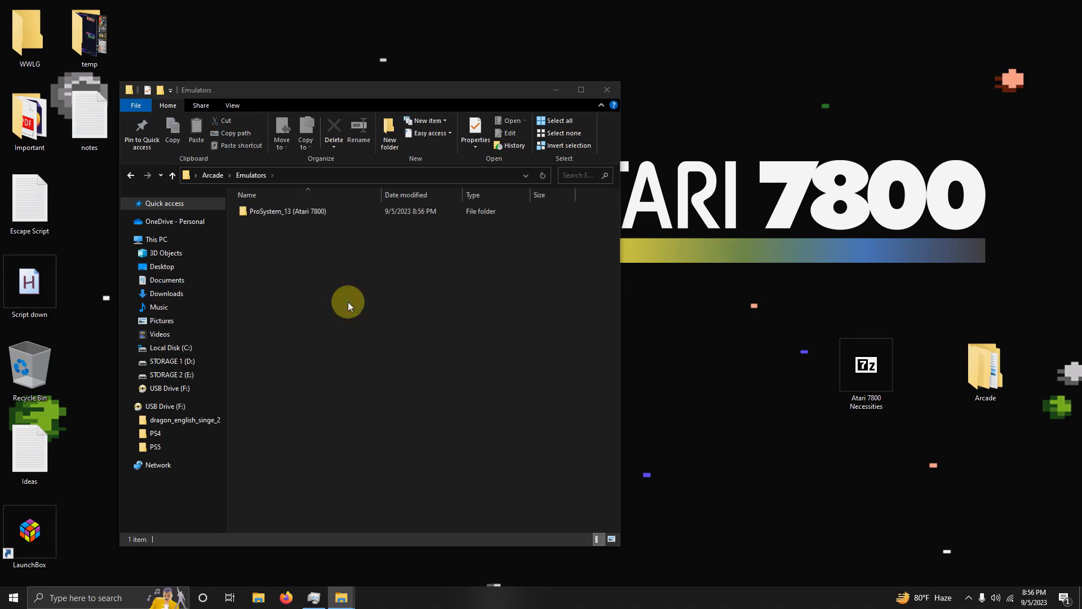
left_click(288, 211)
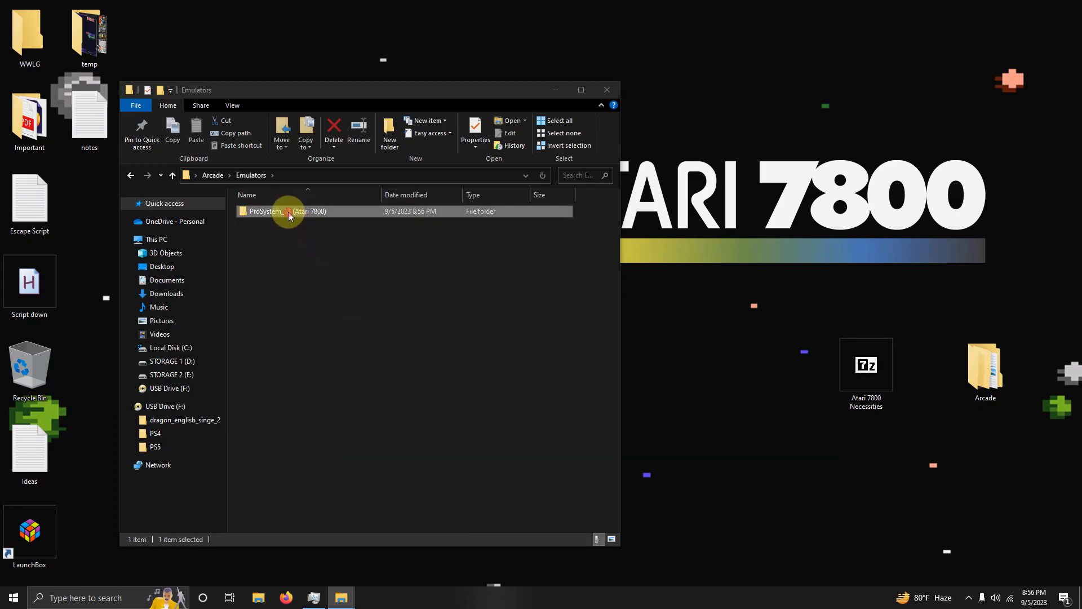
double_click(289, 211)
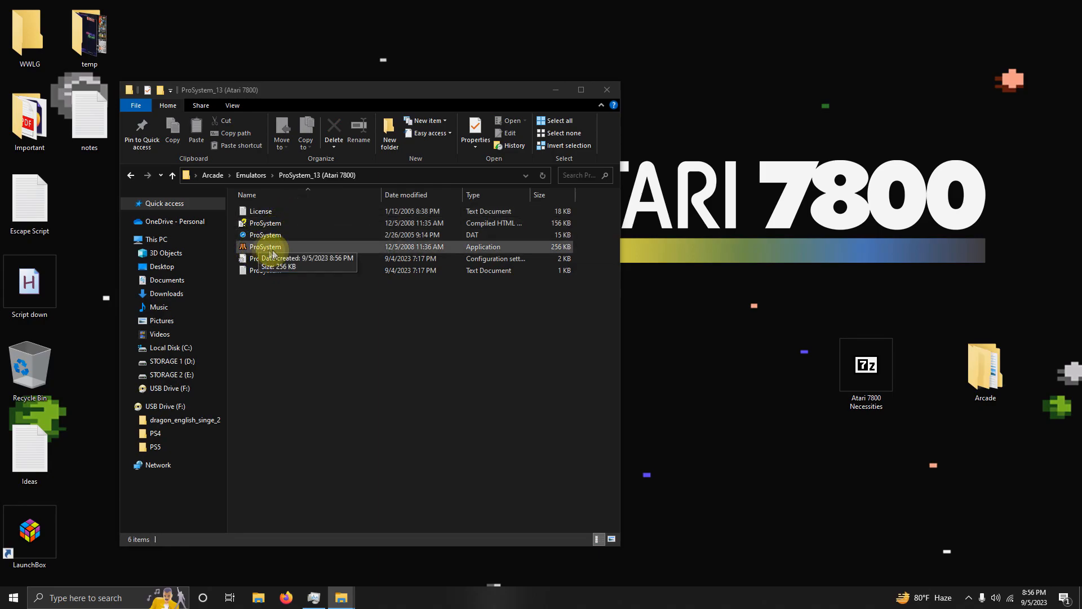
mouse_move(295, 250)
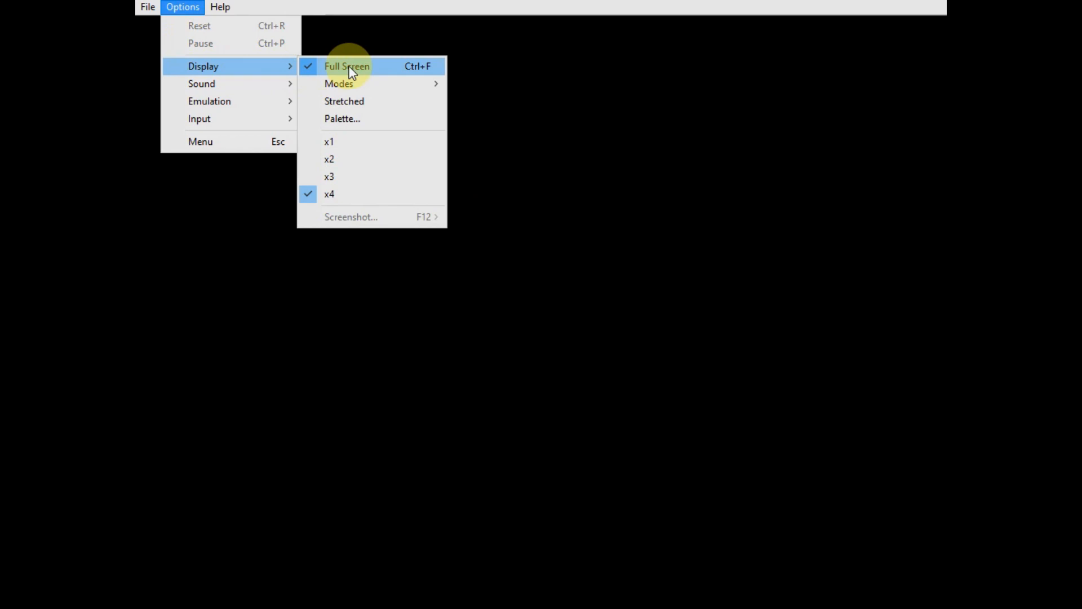
Uncheck Full Screen under Options > Display so ProSystem runs windowed.
left_click(346, 66)
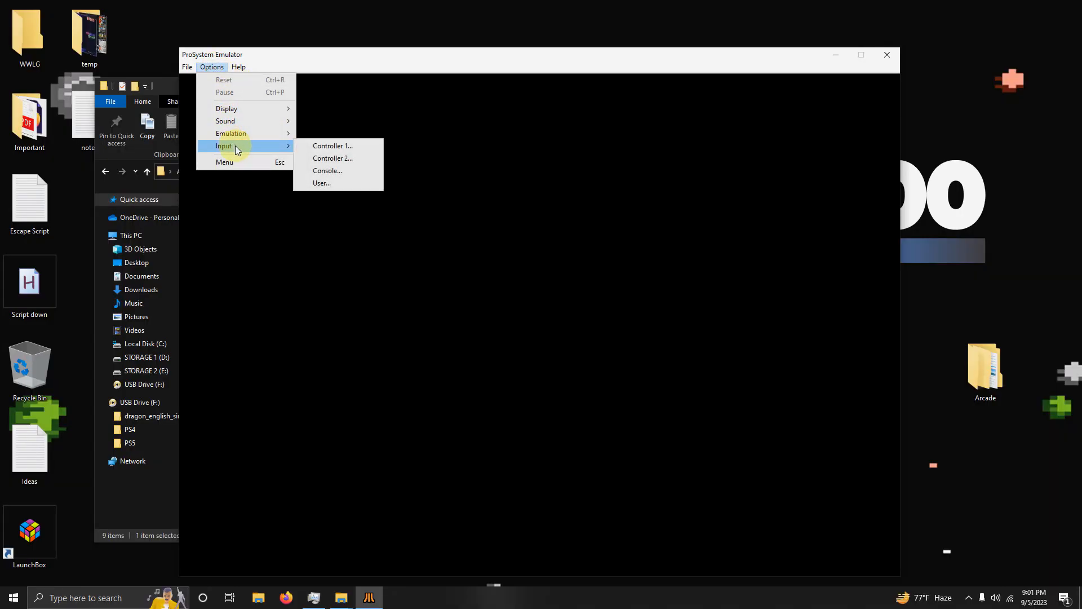
mouse_move(332, 145)
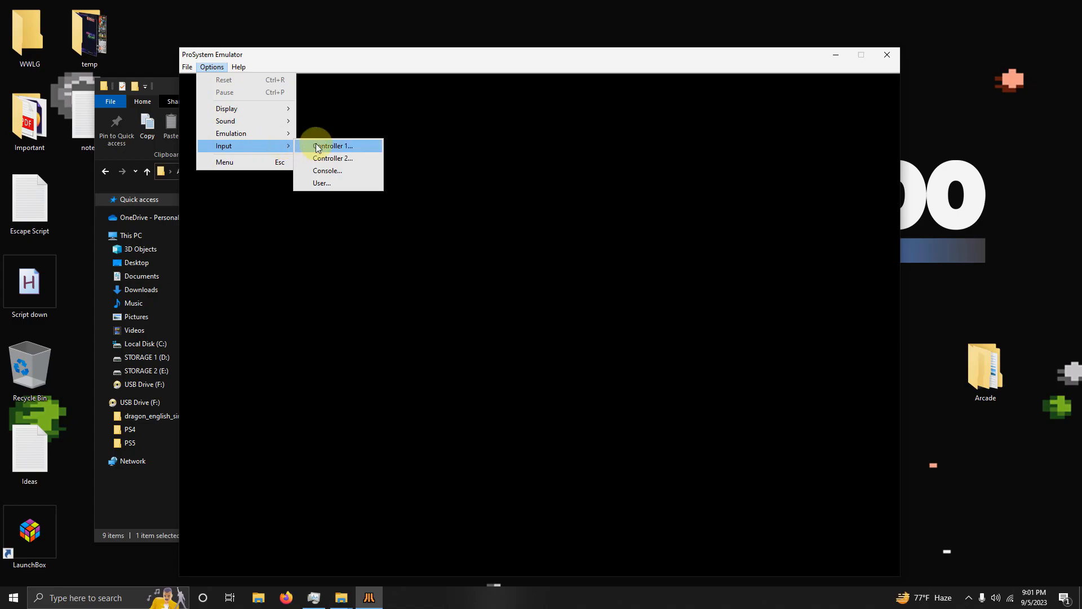
Map Controller 1's Up, Right and Button 1 to the Xbox One controller's axes and buttons.
left_click(332, 145)
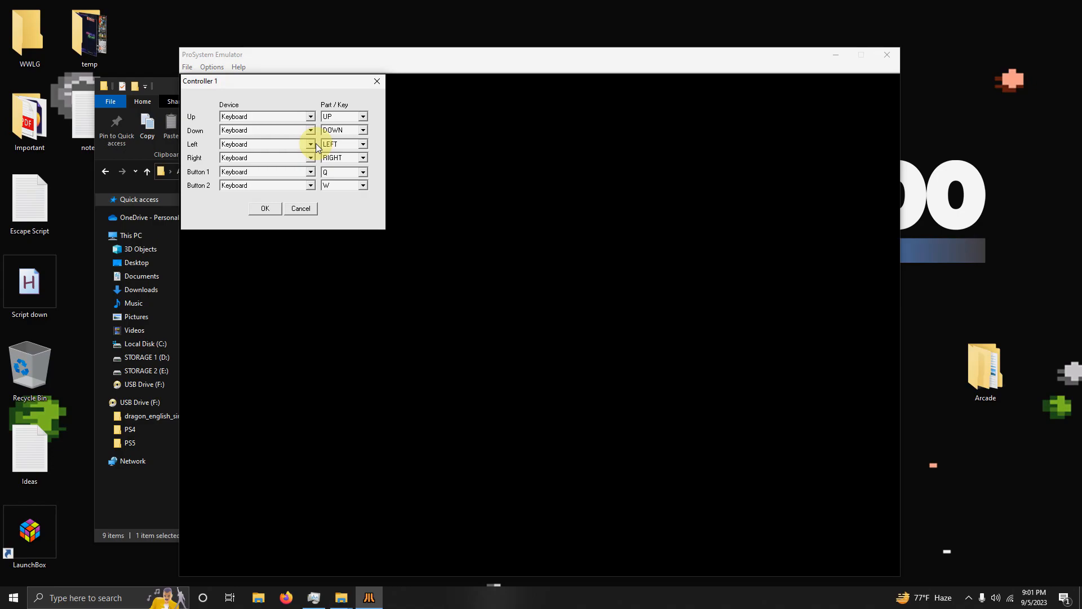
left_click(310, 116)
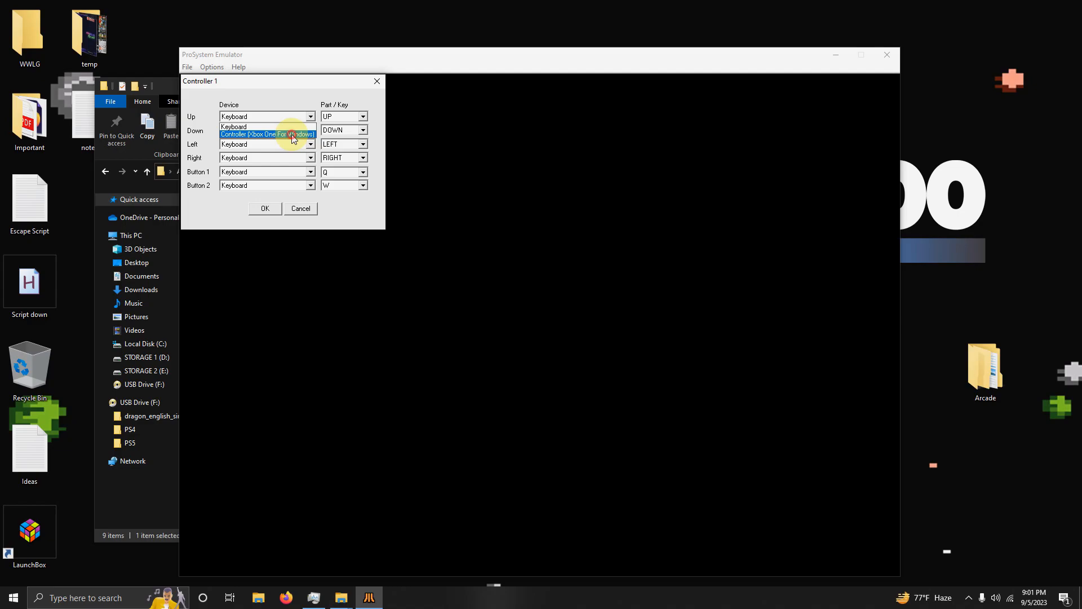
left_click(363, 116)
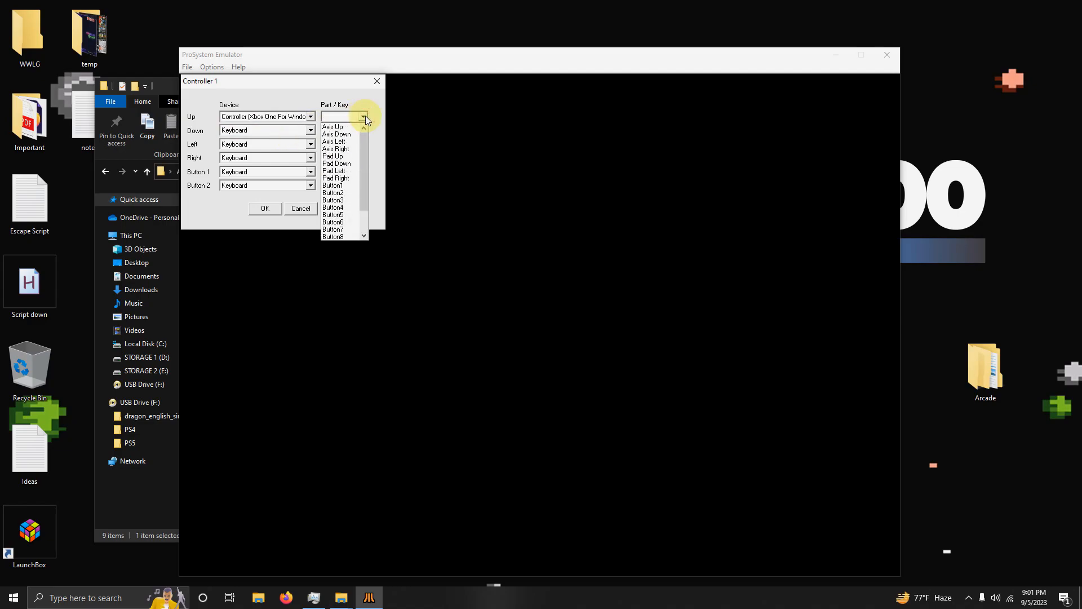
left_click(332, 126)
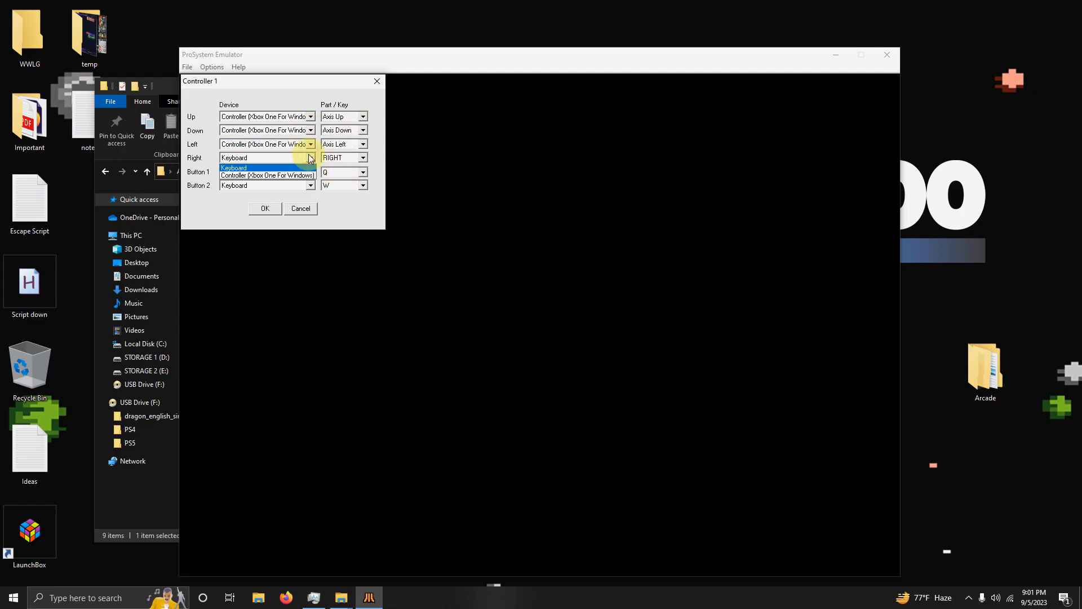
left_click(362, 172)
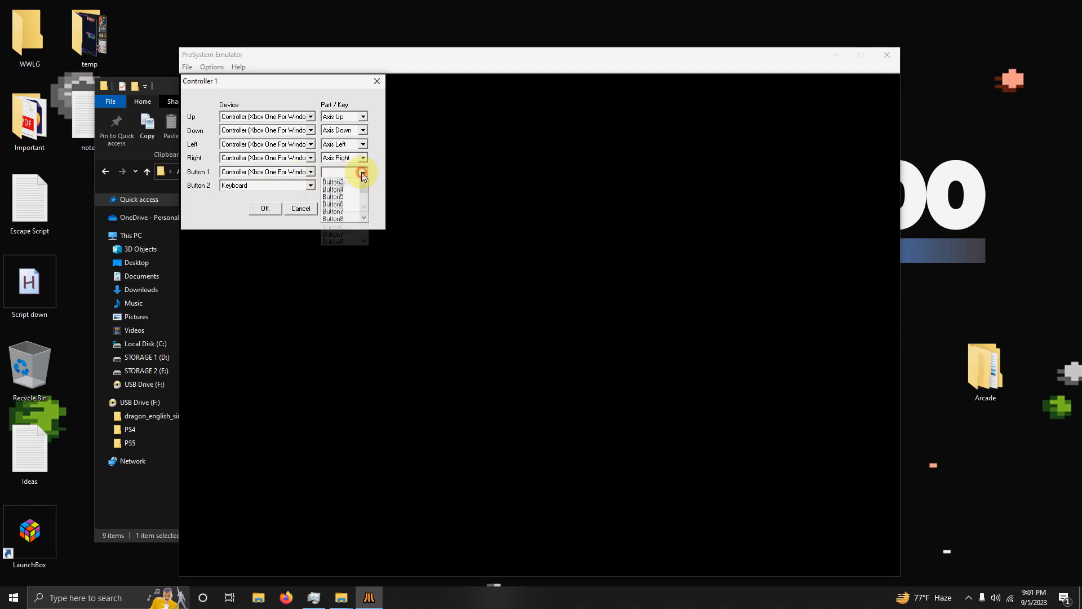
left_click(363, 185)
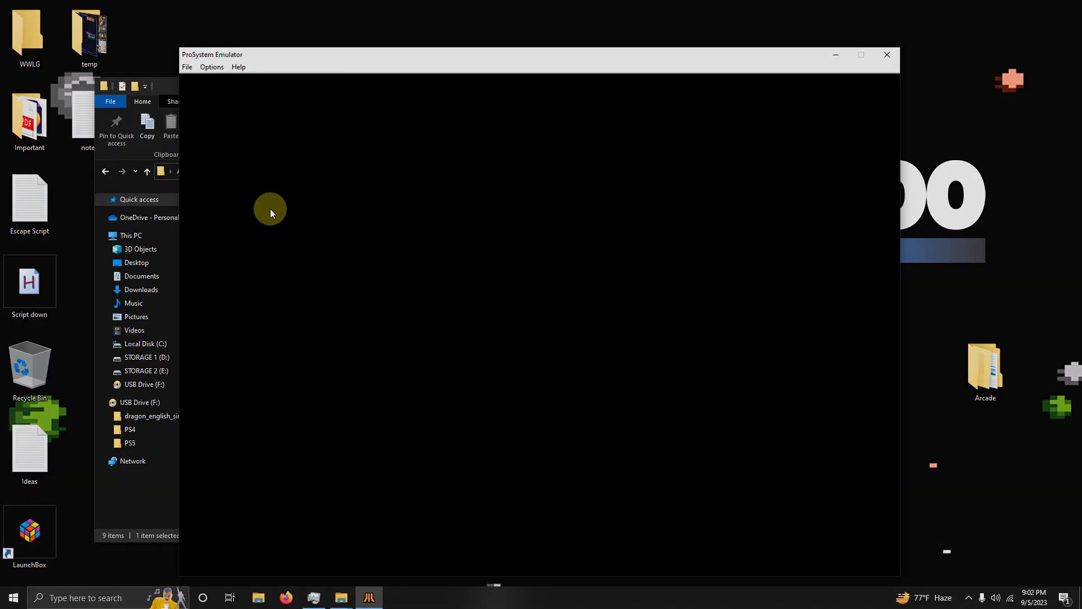
mouse_move(242, 120)
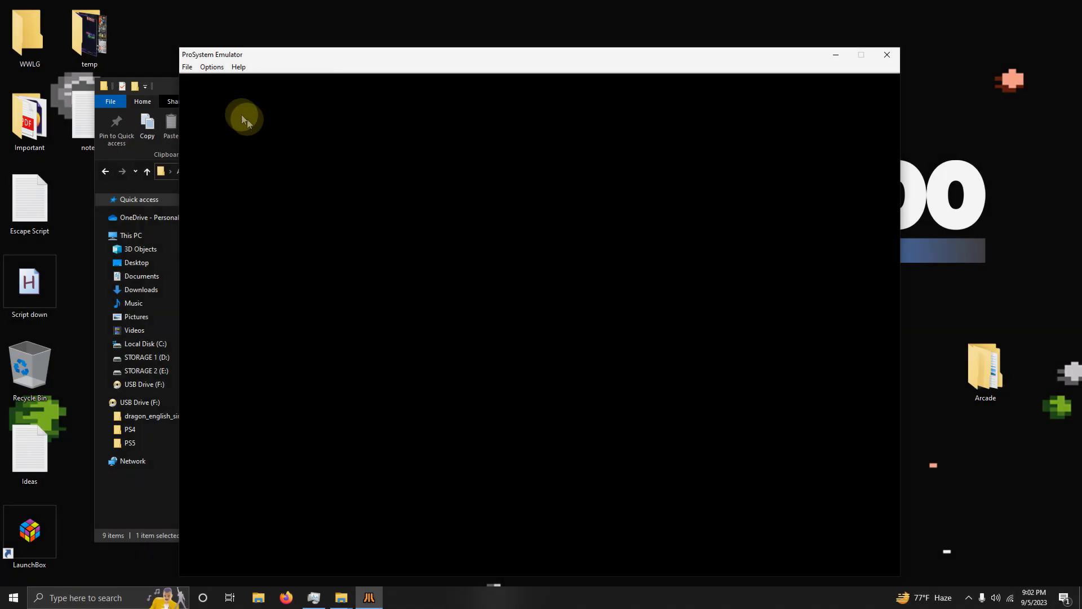
Re-enable full screen, exit ProSystem, and close the ProSystem_13 folder window.
left_click(212, 67)
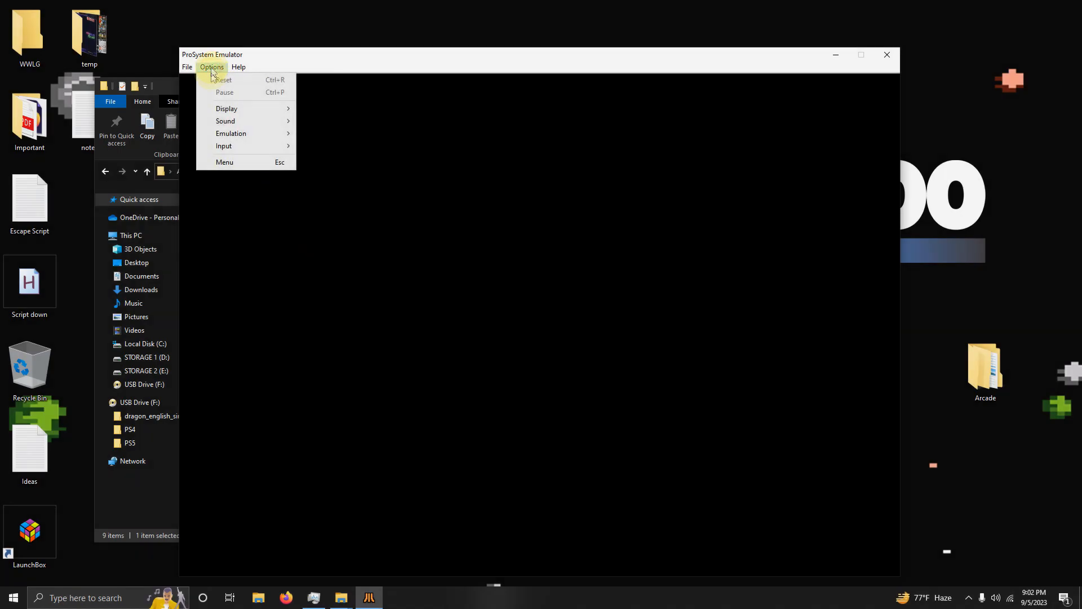
left_click(226, 108)
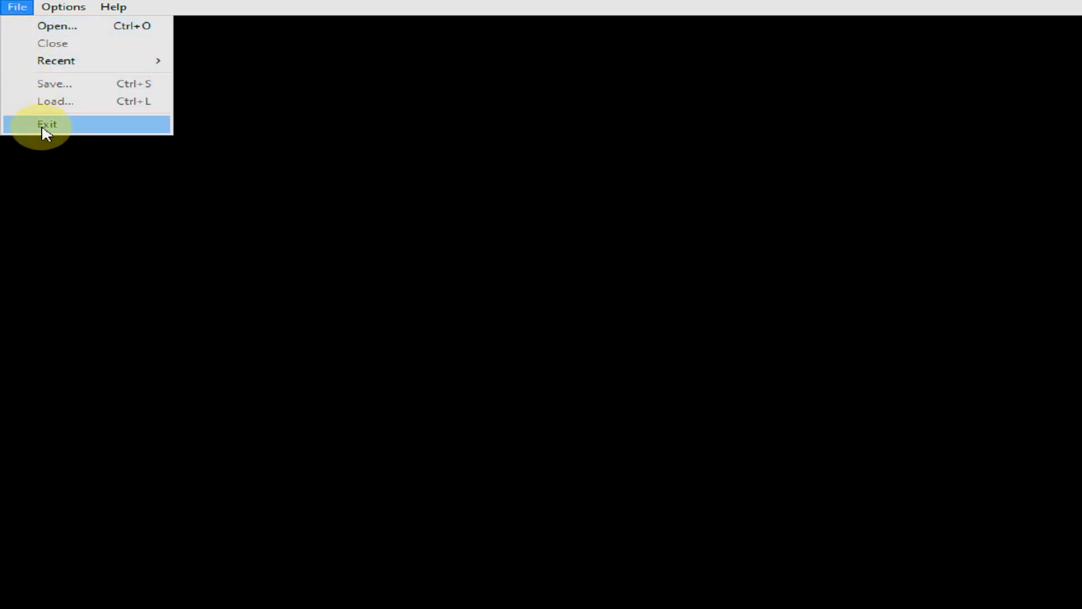
left_click(47, 124)
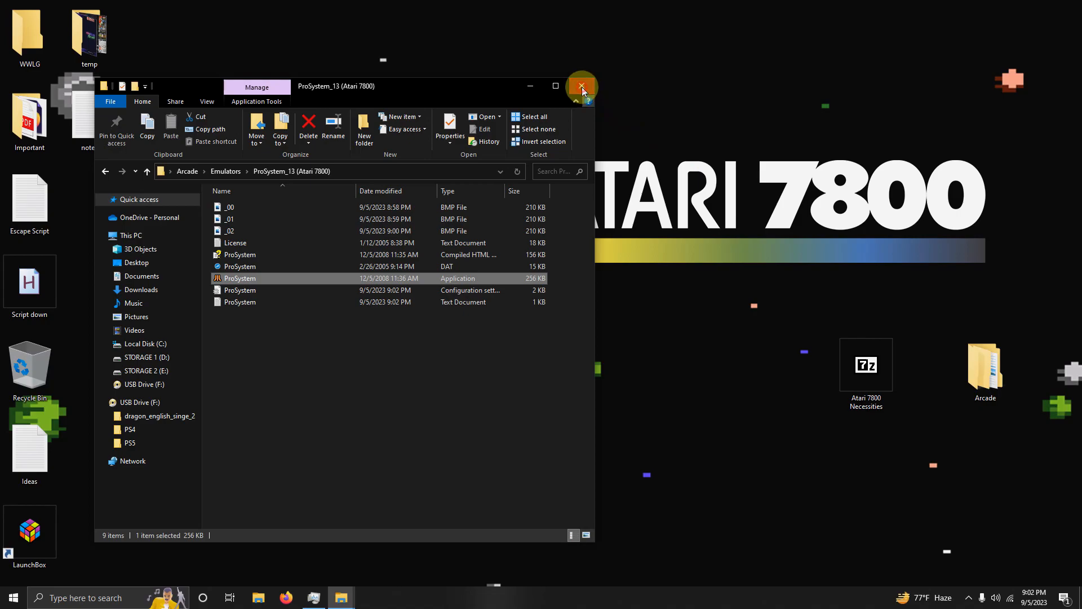
left_click(580, 86)
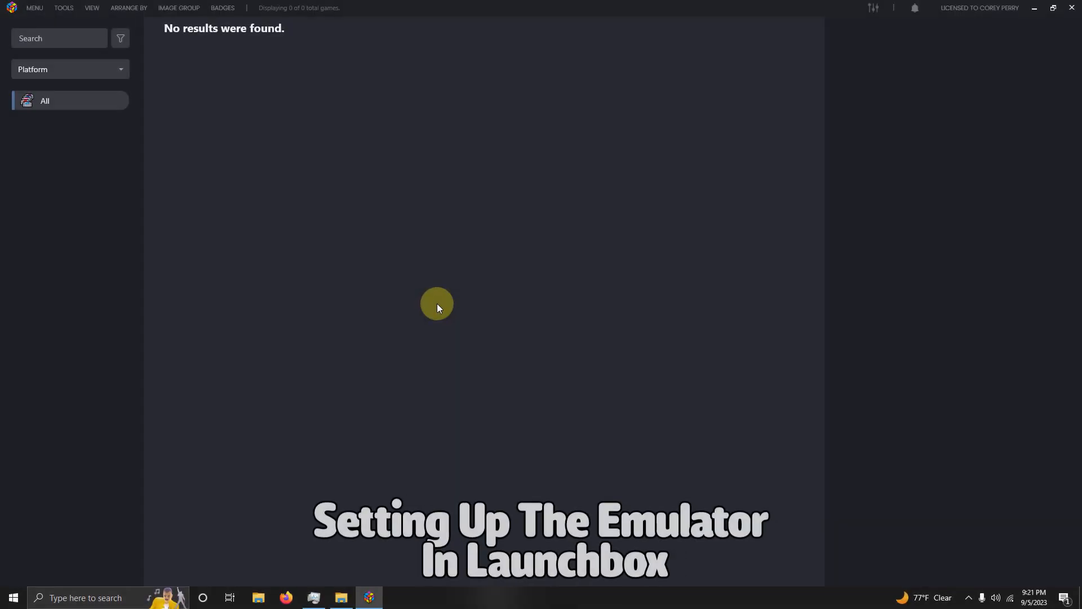
mouse_move(261, 200)
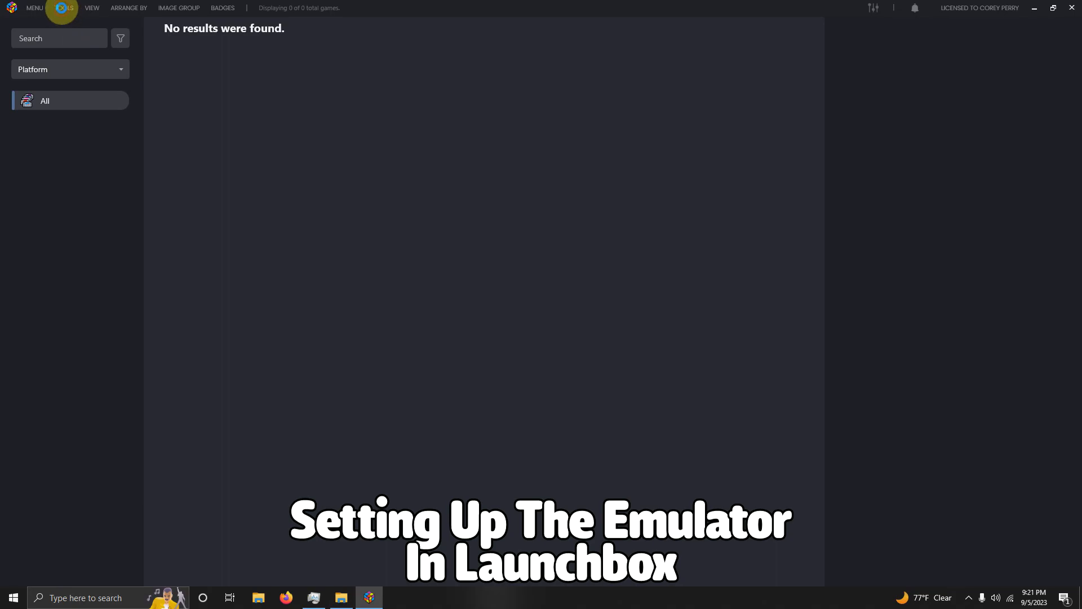
Add a new emulator in Manage Emulators named Prosystem13 (Atari 7800).
left_click(64, 7)
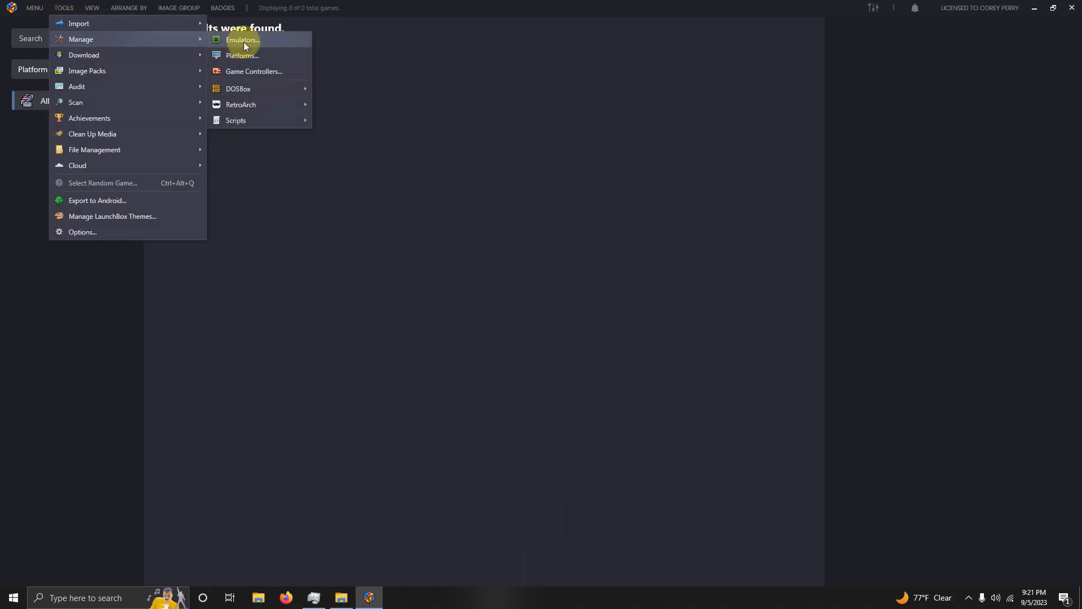
left_click(241, 40)
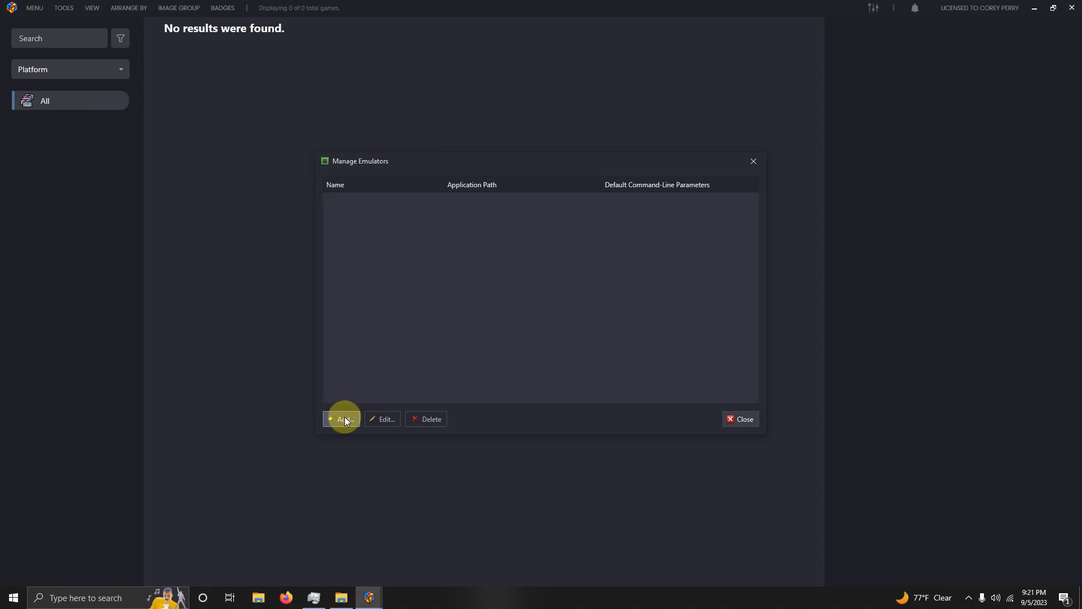
left_click(341, 419)
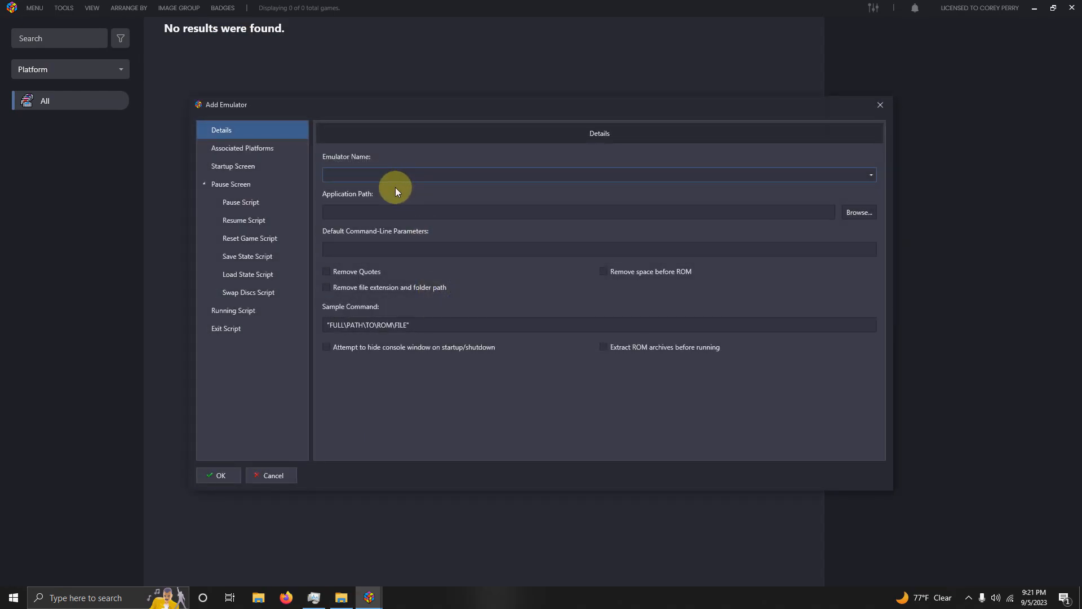
type("Prosys")
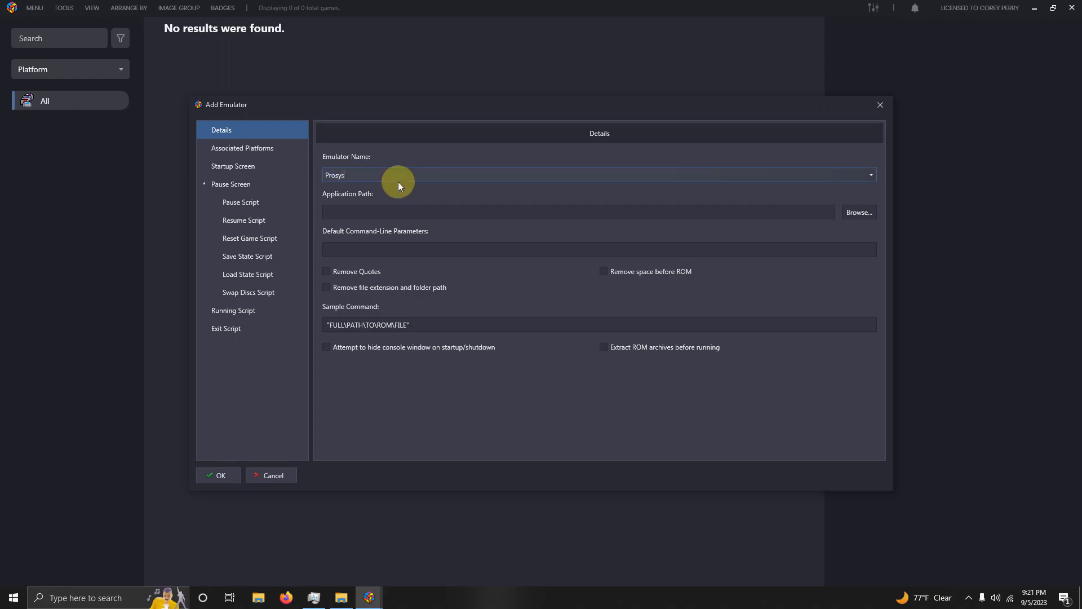
type("tem13 (Atari)")
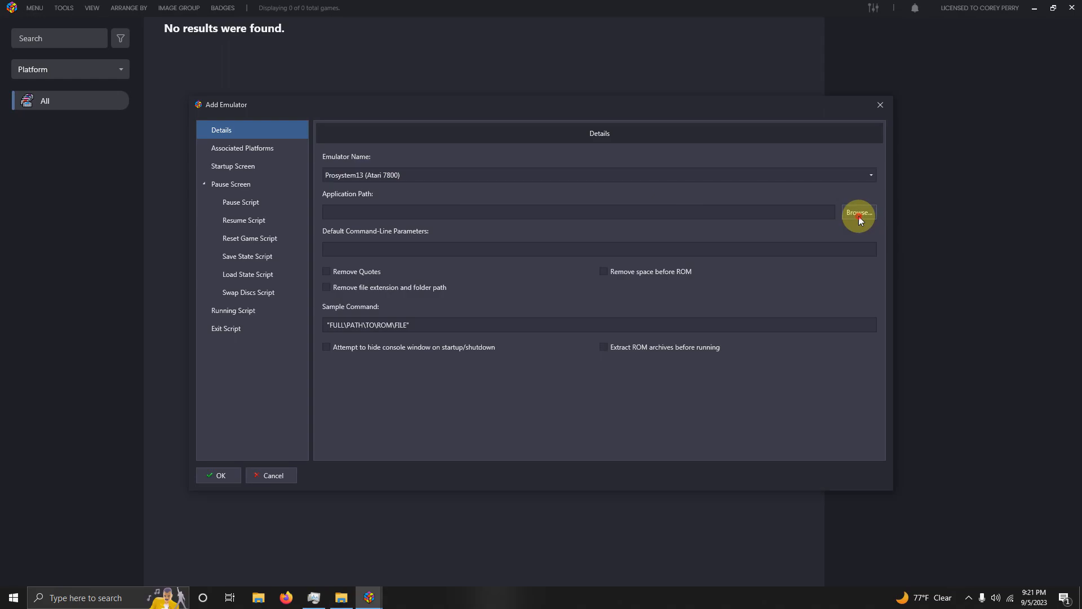
Set its application to ProSystem.exe from Arcade > Emulators > ProSystem_13 (Atari 7800).
left_click(858, 213)
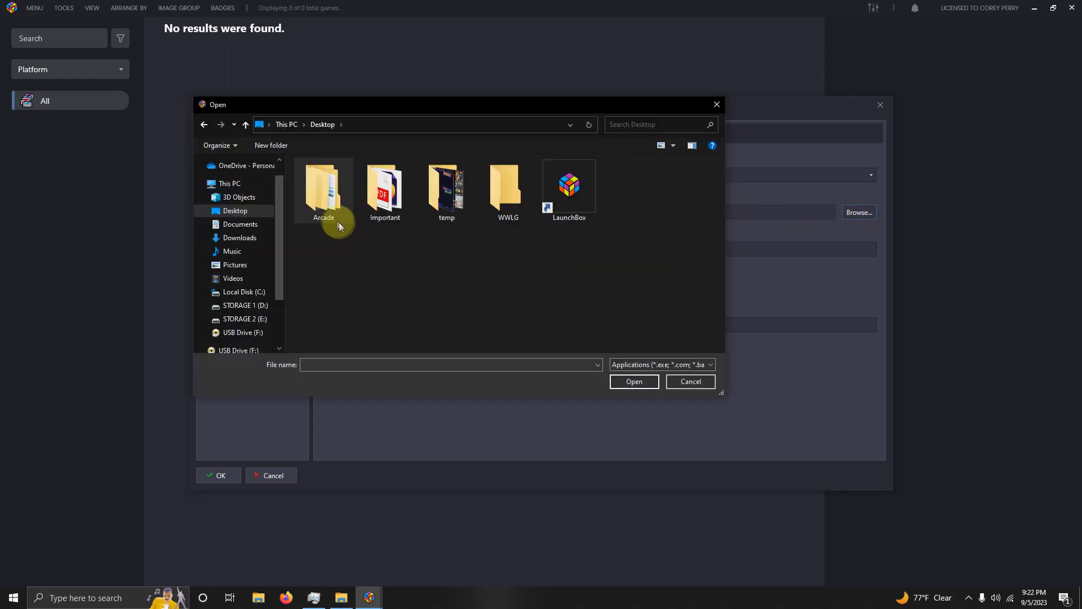
double_click(323, 187)
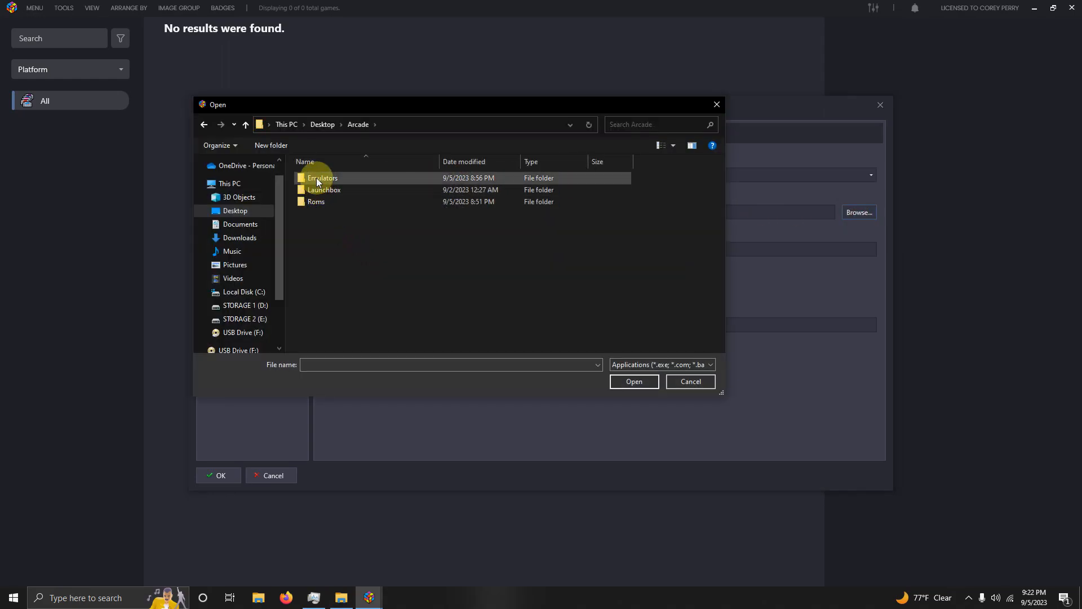
double_click(322, 178)
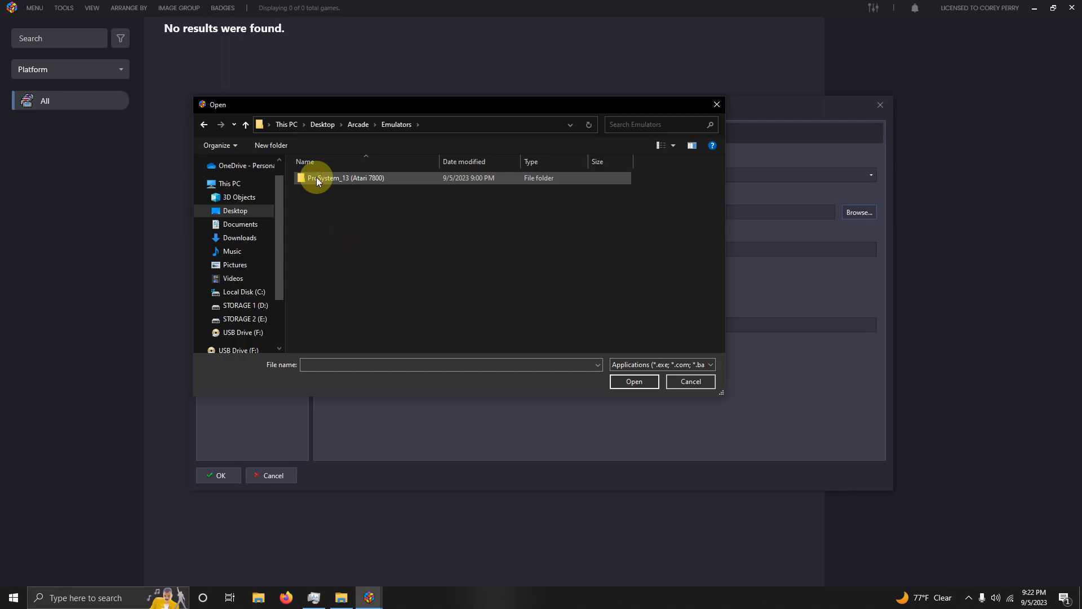
double_click(348, 178)
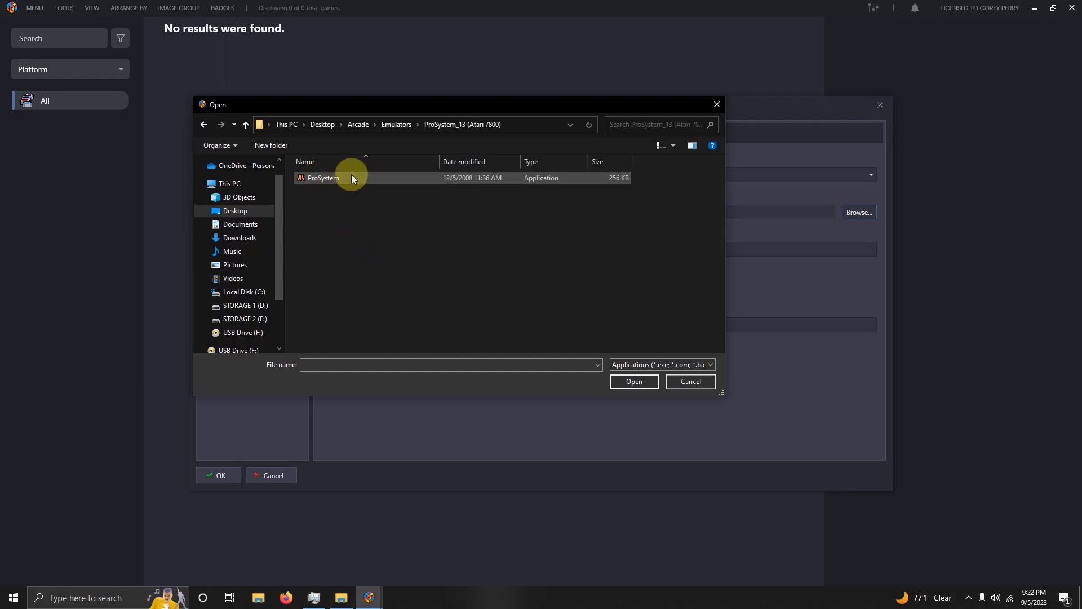
double_click(323, 179)
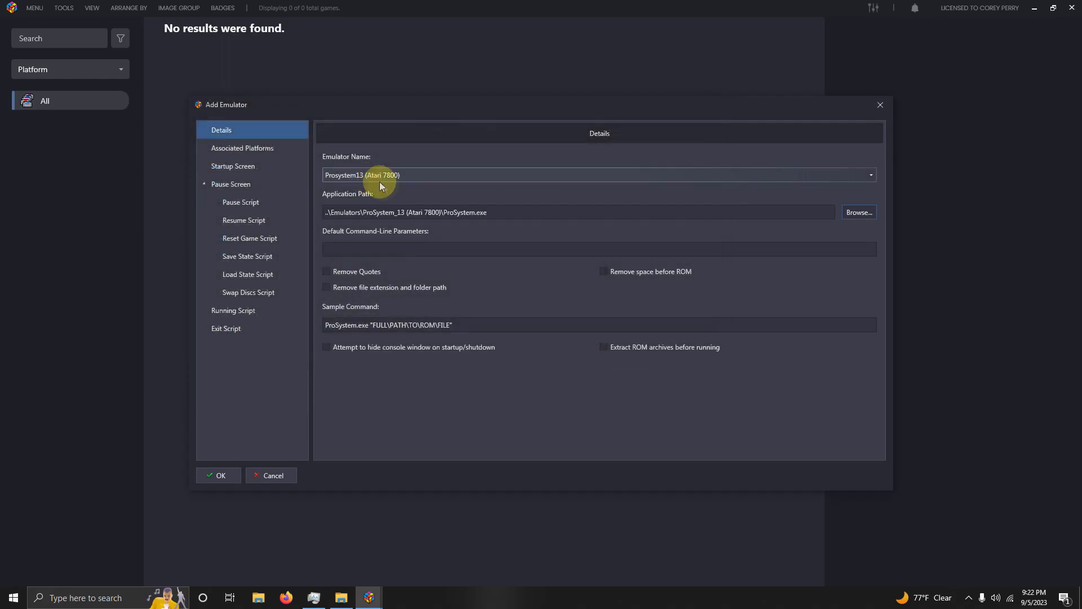
mouse_move(243, 148)
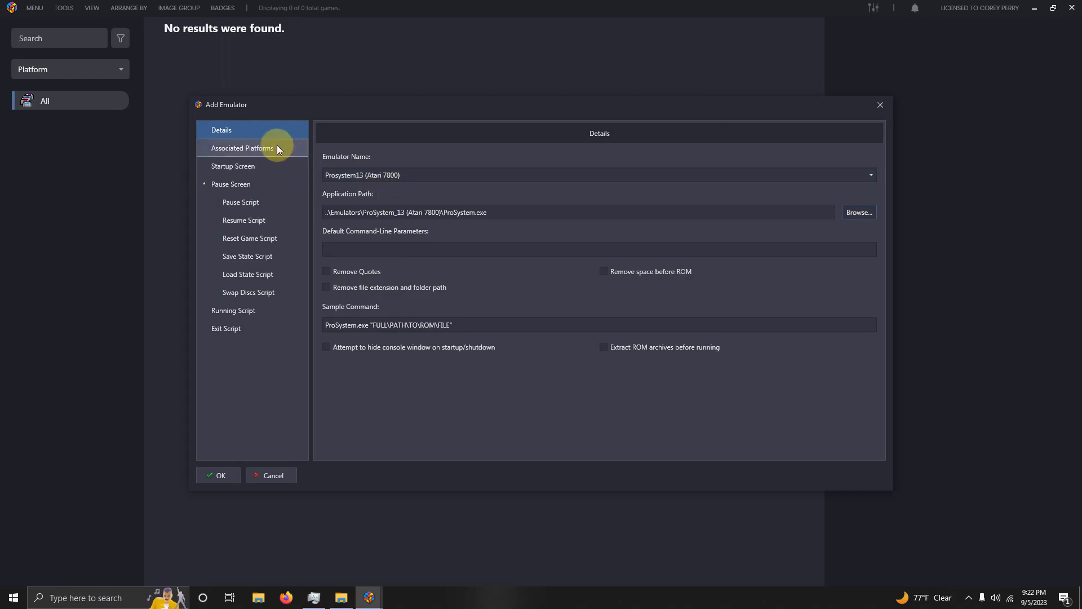
Associate the emulator with Atari 7800 and tick Default Emulator.
left_click(242, 148)
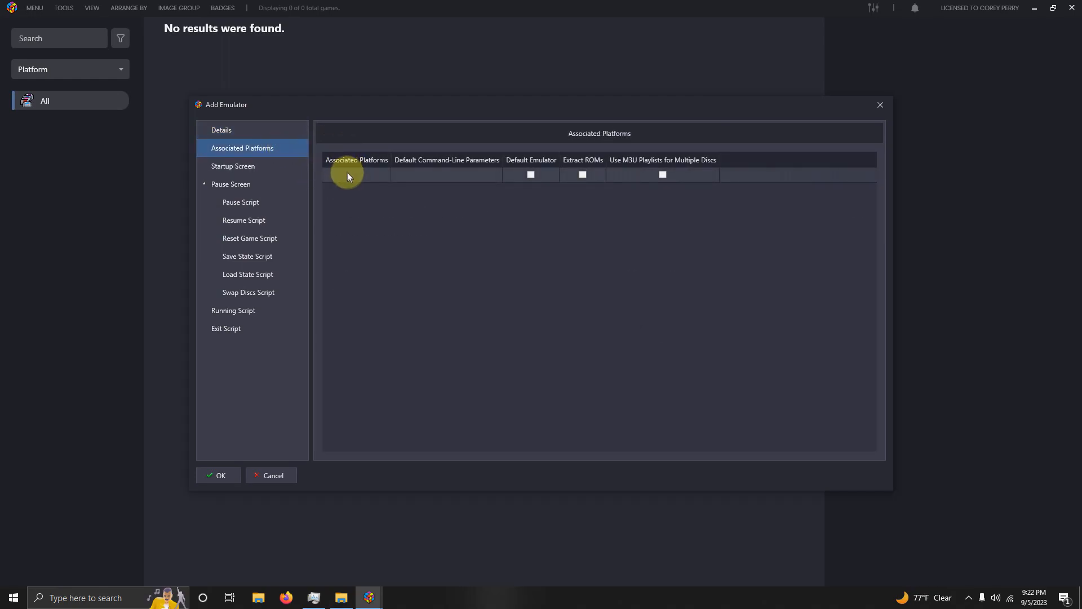
mouse_move(359, 178)
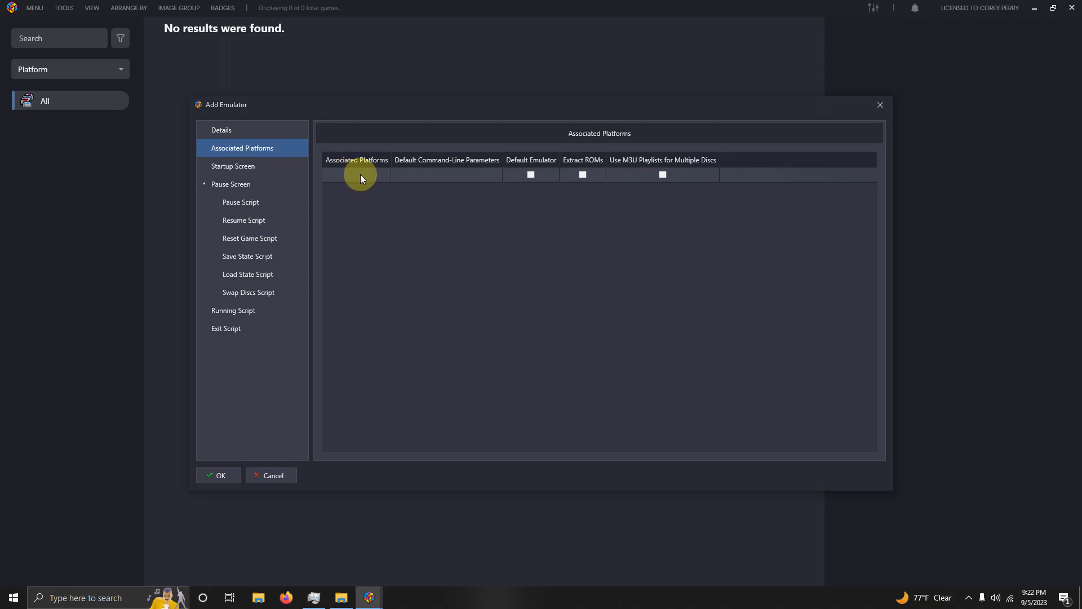
left_click(352, 178)
type("Atari 7800")
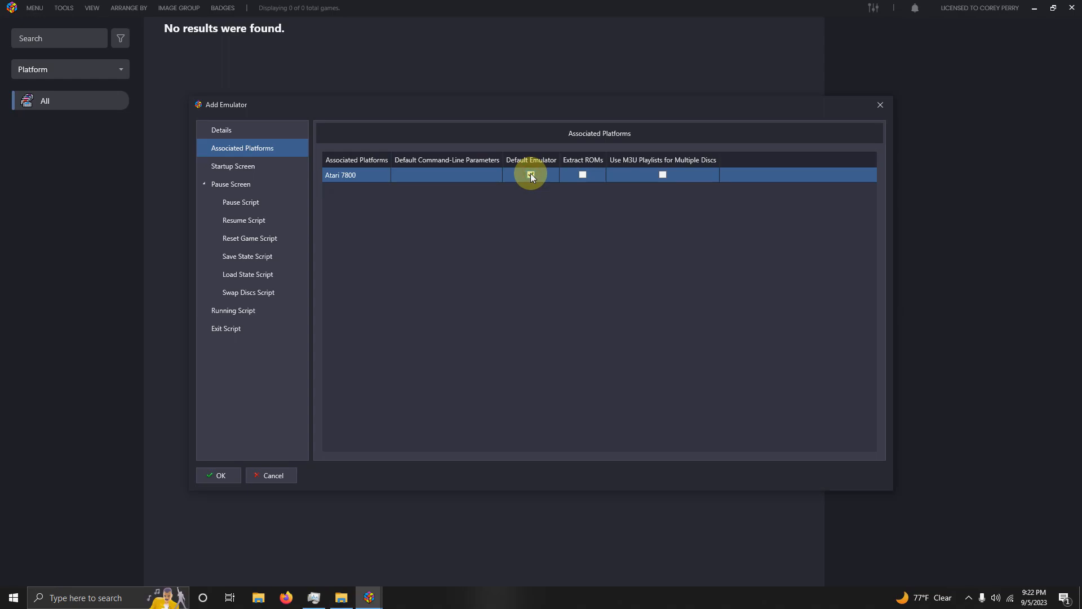
left_click(531, 175)
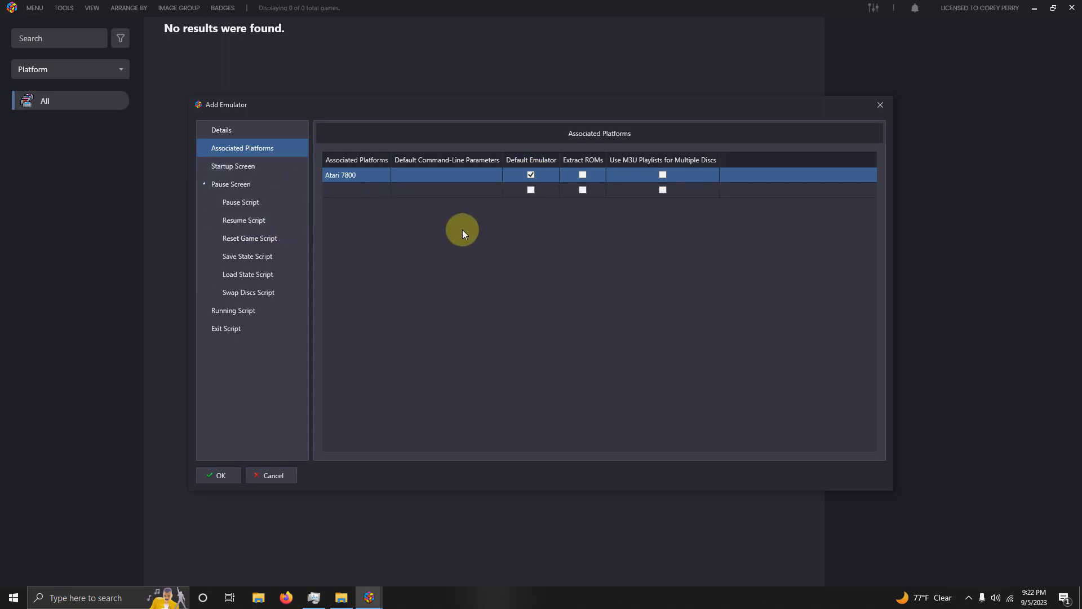
left_click(233, 310)
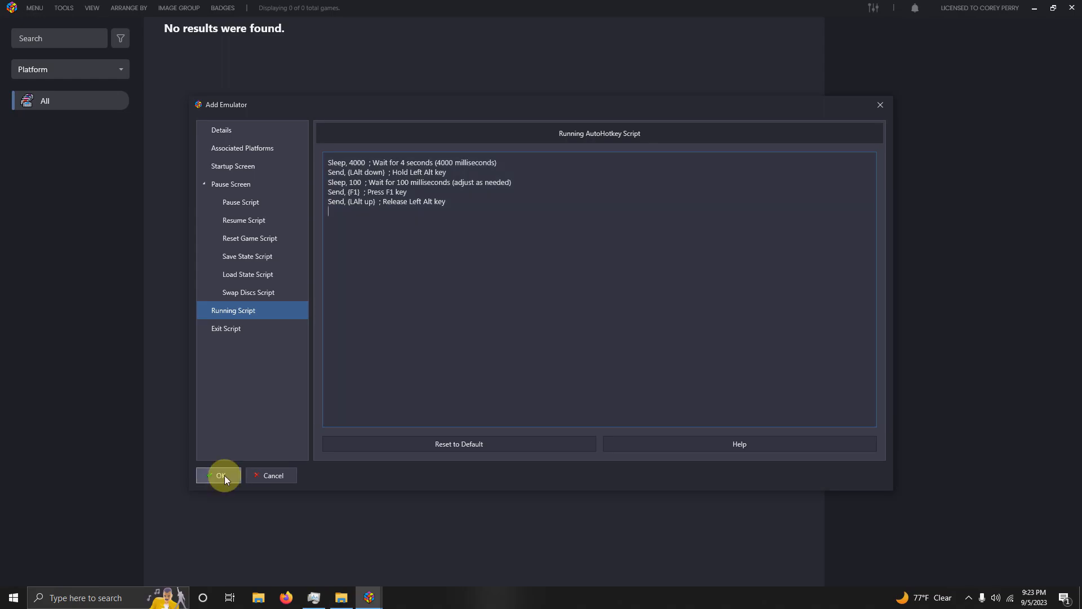
Save the Prosystem13 (Atari 7800) emulator and close Manage Emulators.
left_click(221, 475)
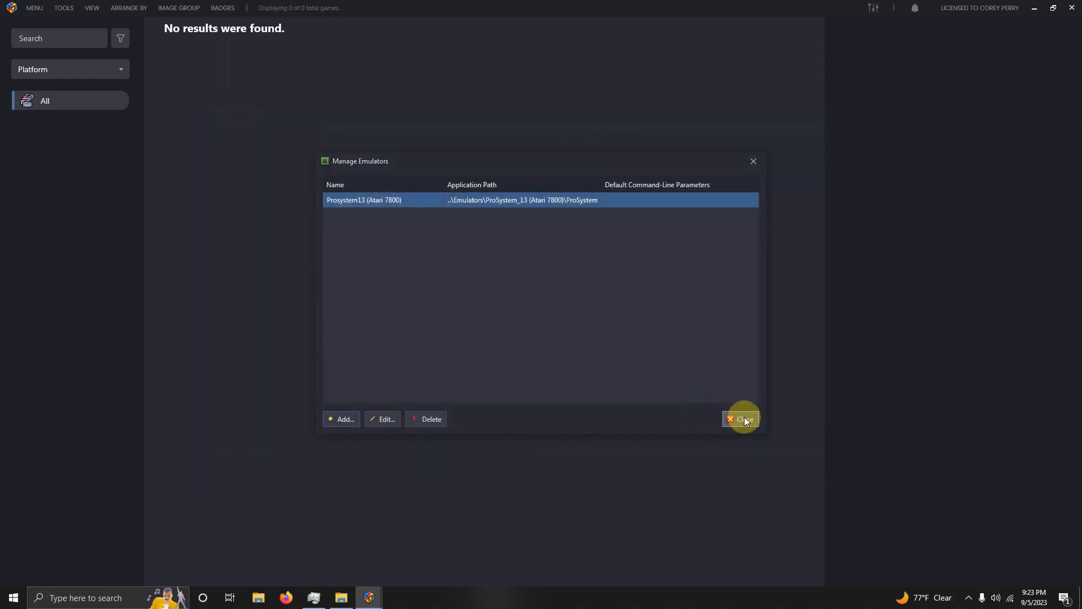
left_click(743, 419)
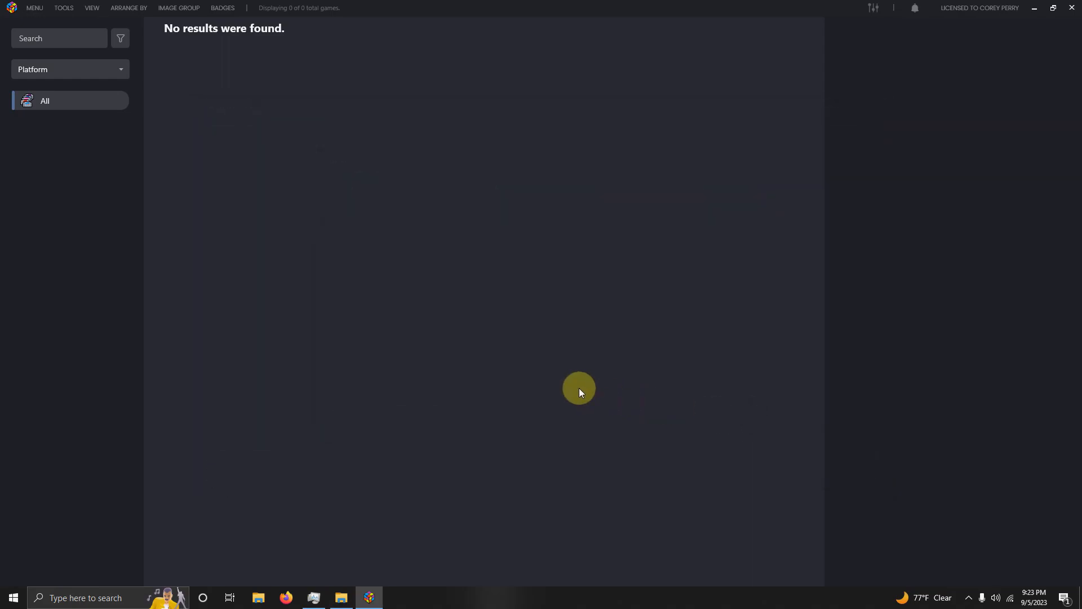
mouse_move(449, 323)
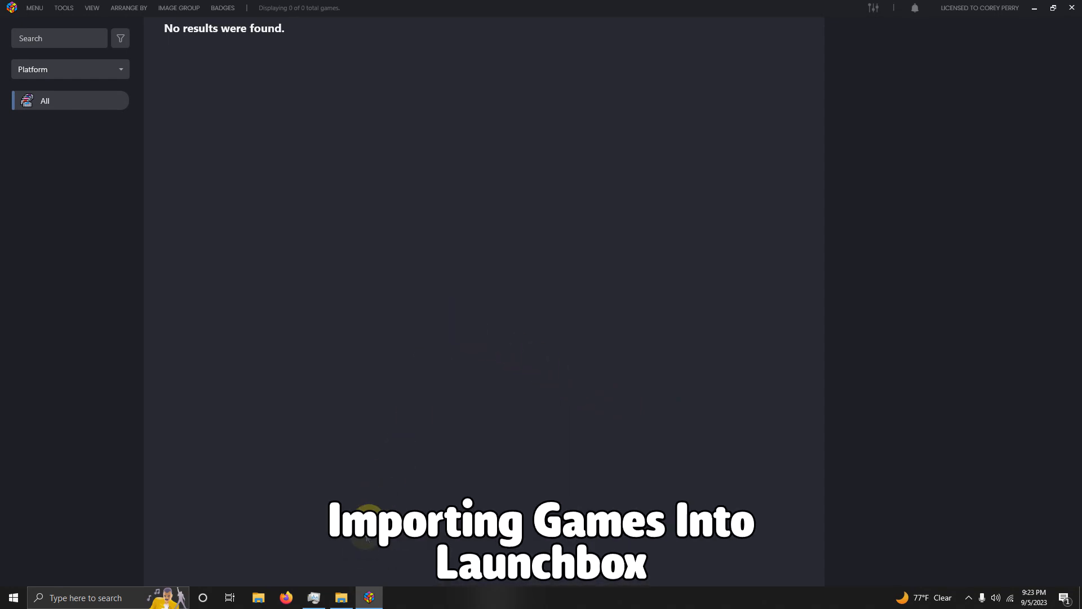
Bring the Arcade window forward and open Roms to find the Atari 7800 folder.
left_click(340, 597)
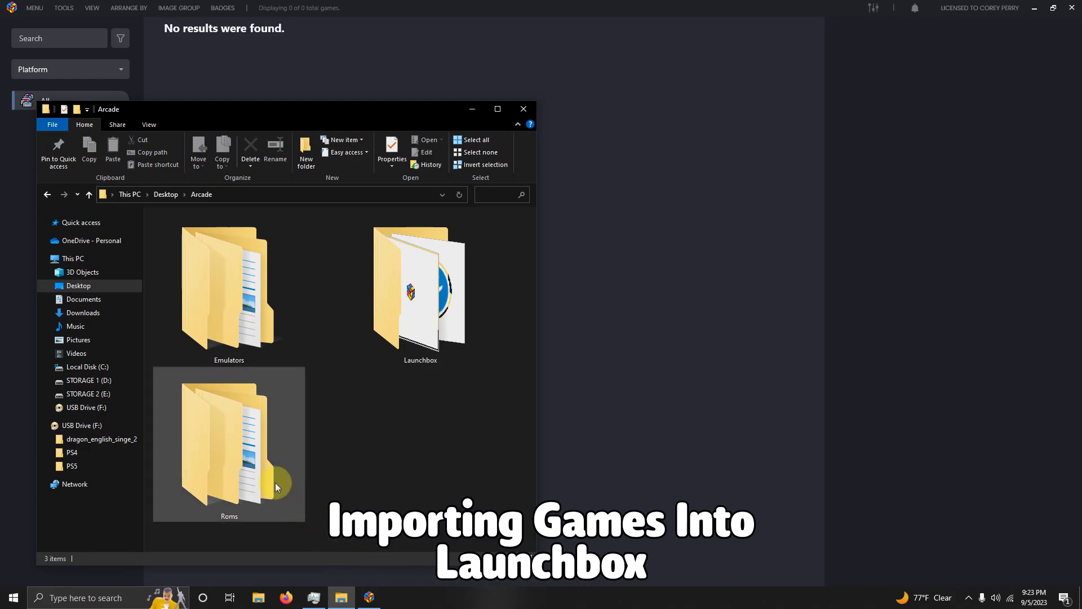
double_click(228, 442)
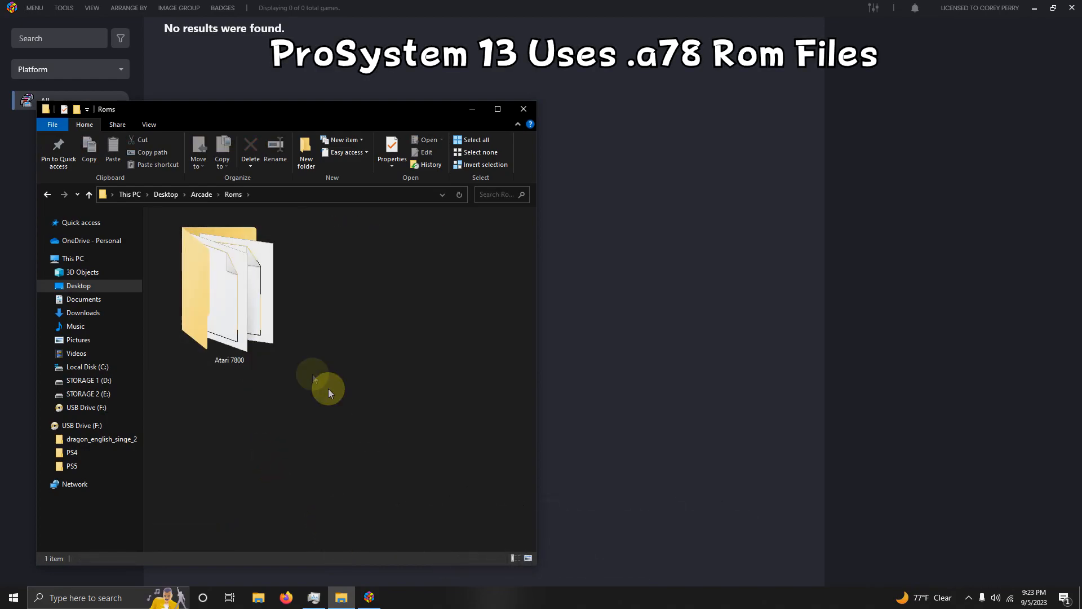
left_click(229, 287)
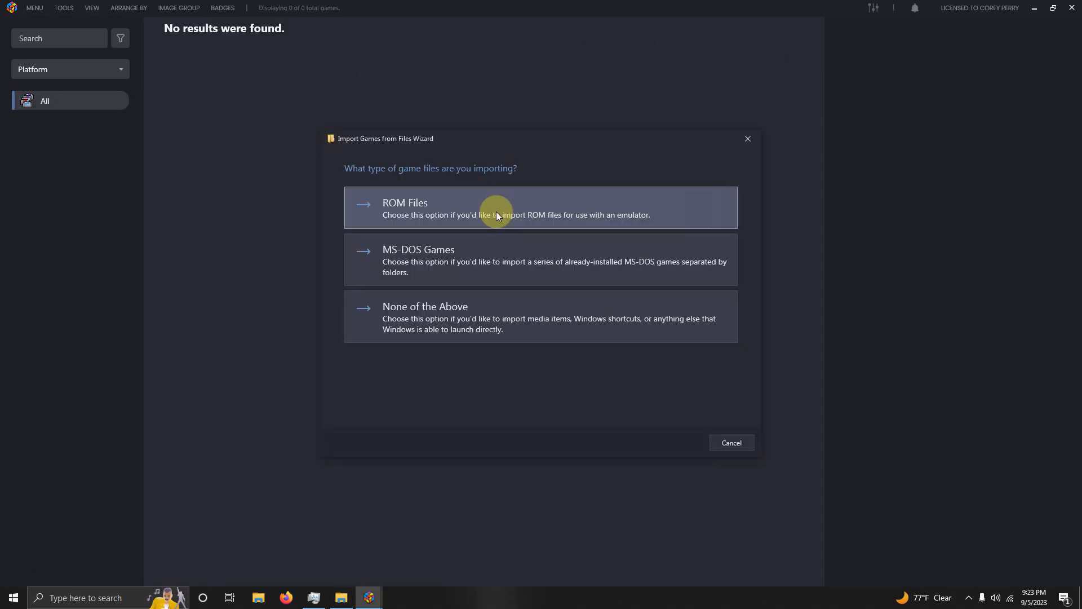
mouse_move(498, 212)
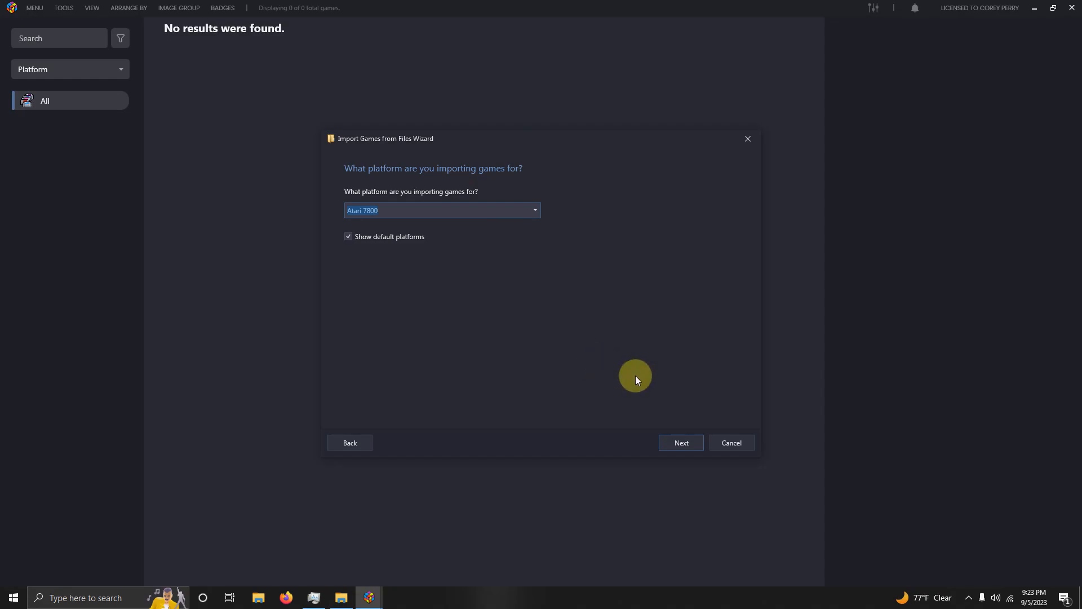
mouse_move(639, 376)
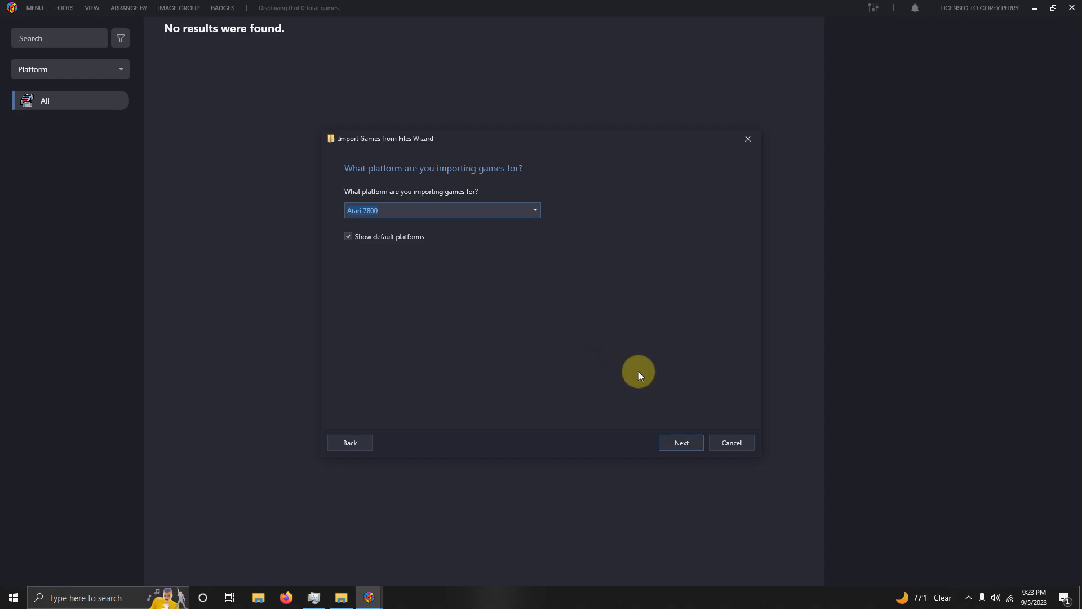
Continue past the Atari 7800 platform choice and choose manual emulator configuration.
left_click(680, 442)
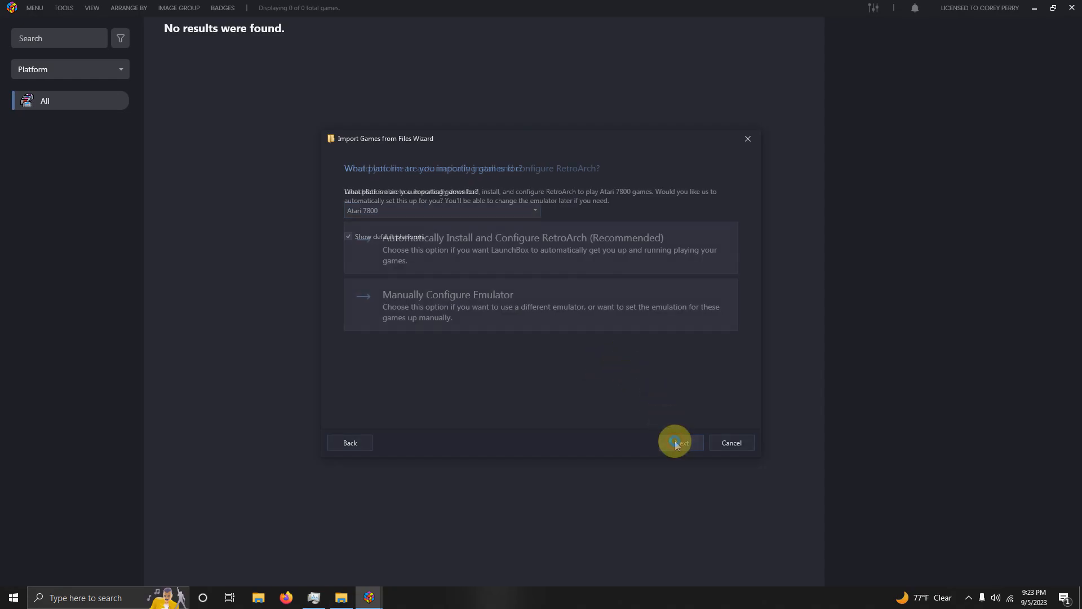
left_click(680, 443)
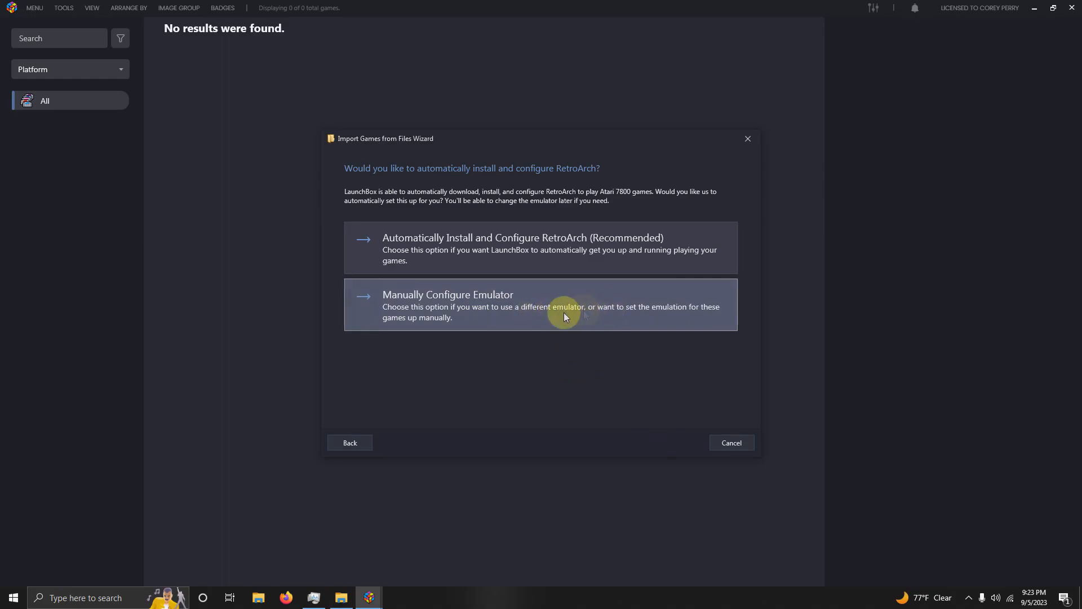
left_click(541, 305)
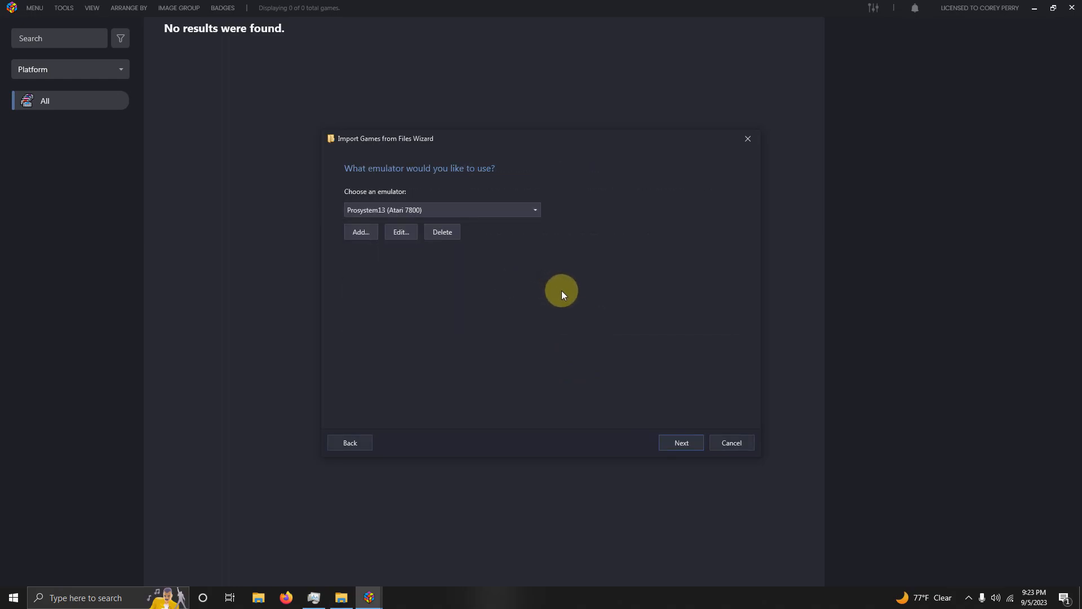
mouse_move(421, 269)
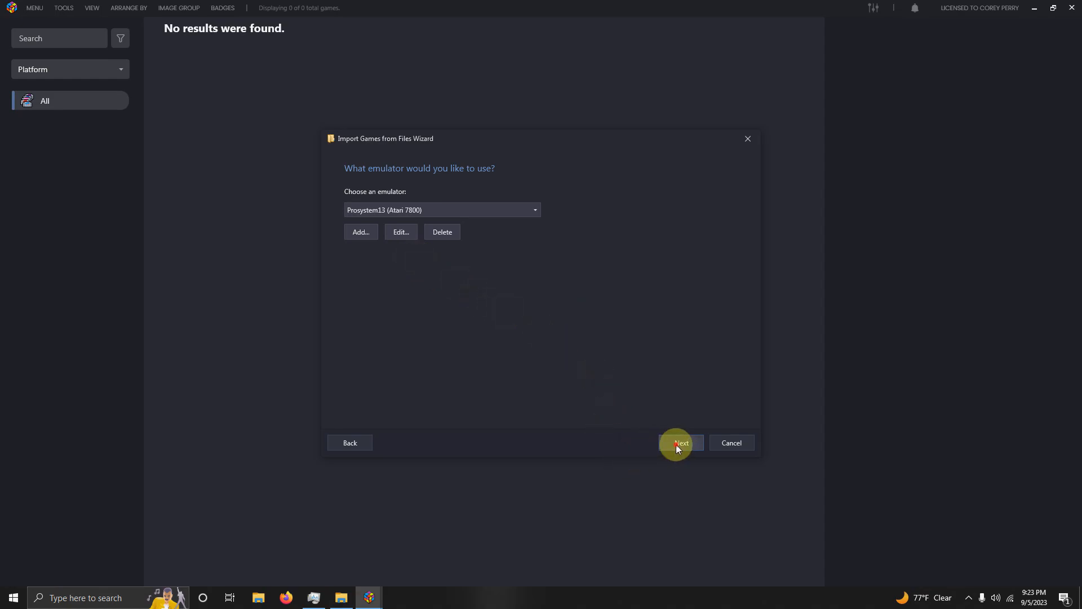
Accept Prosystem13, keep metadata lookup, skip EmuMovies media and custom options, then finish importing.
left_click(680, 443)
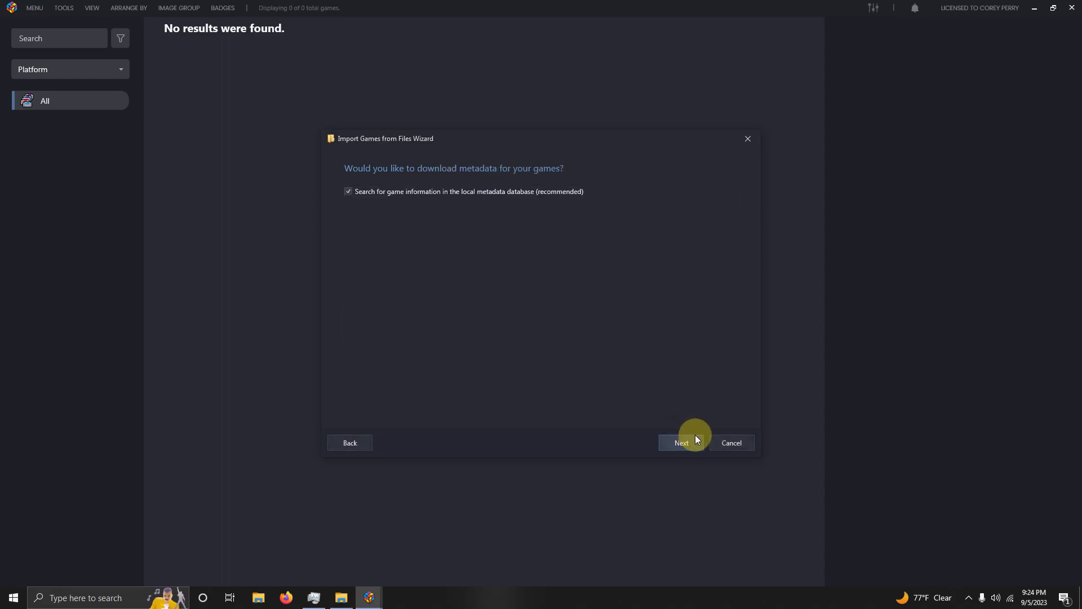
left_click(682, 443)
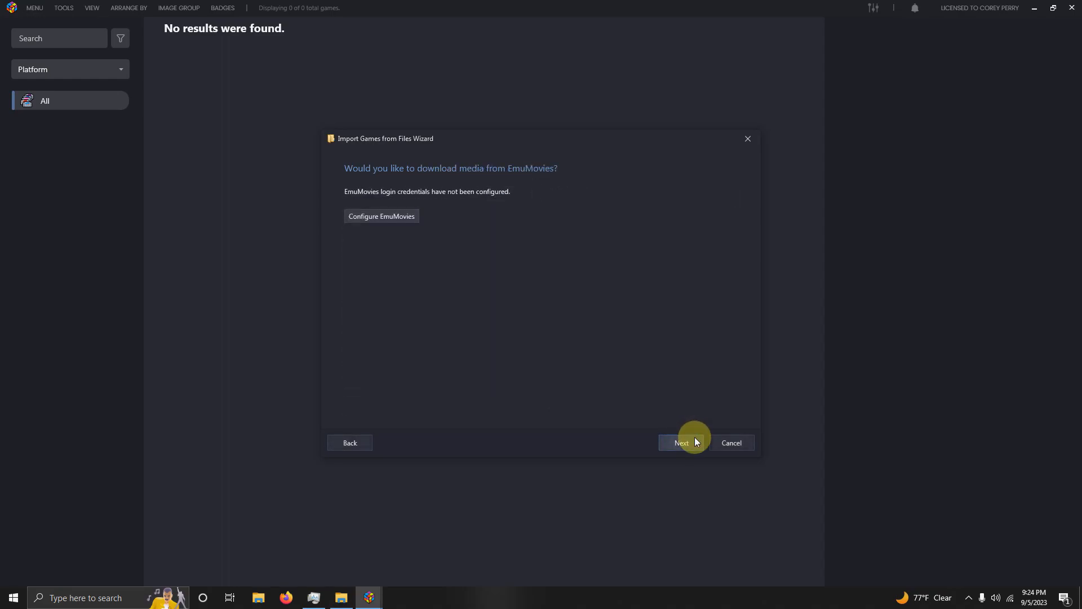
left_click(681, 443)
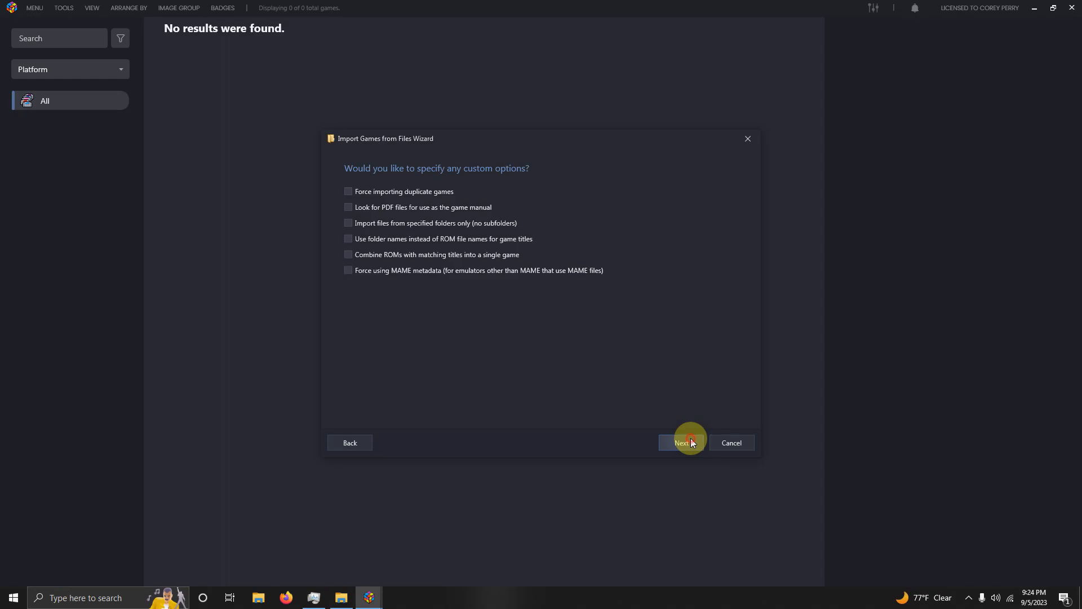
left_click(682, 442)
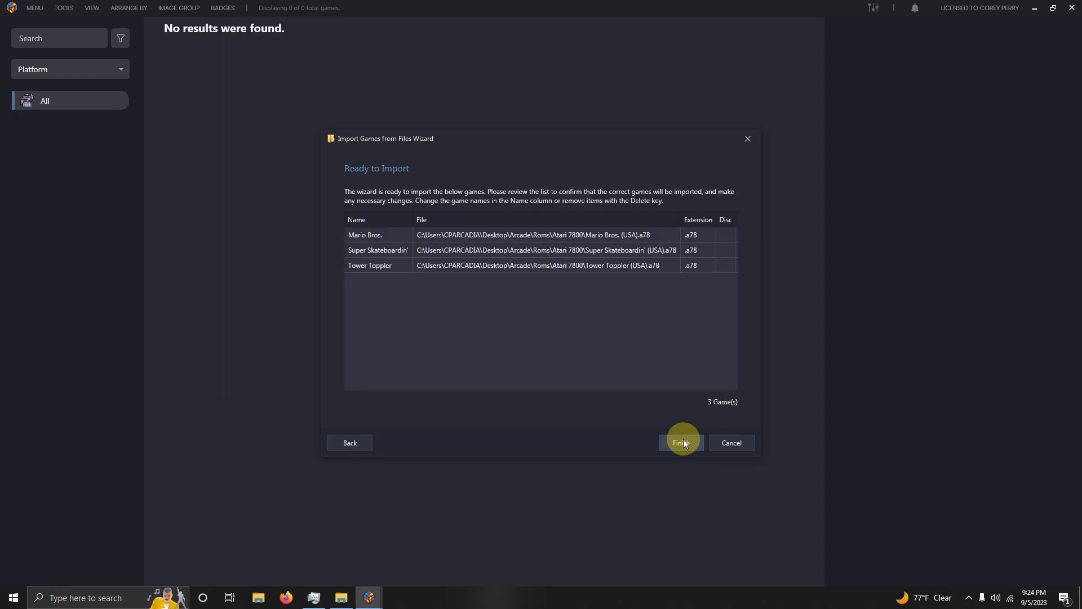
left_click(679, 443)
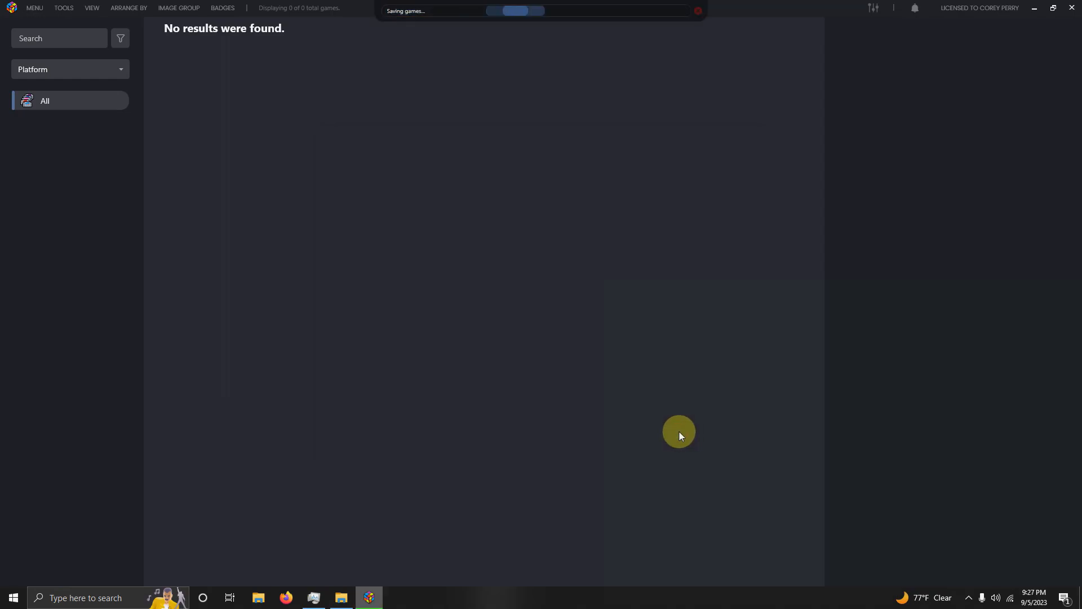